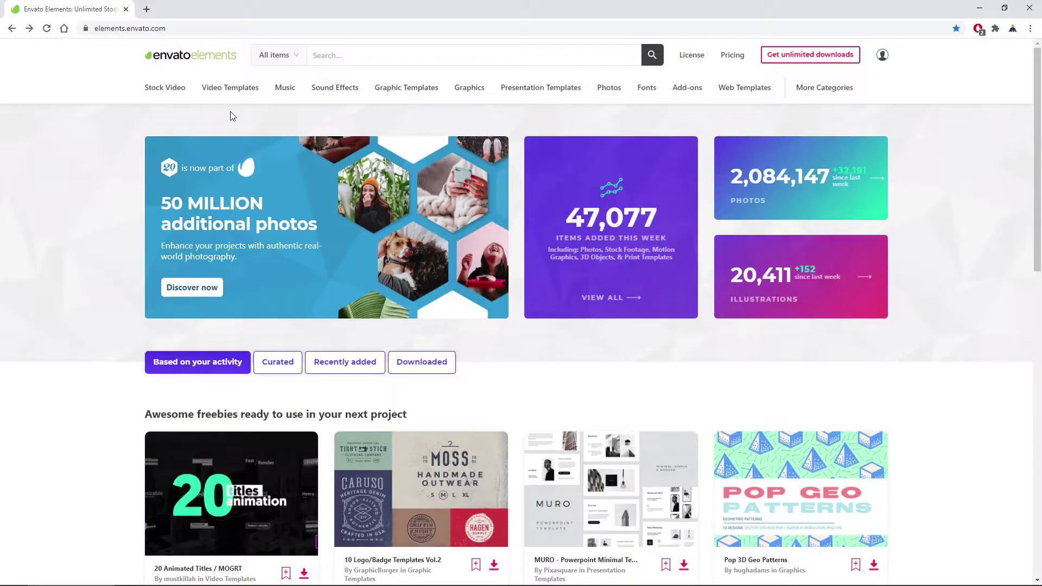
mouse_move(455, 87)
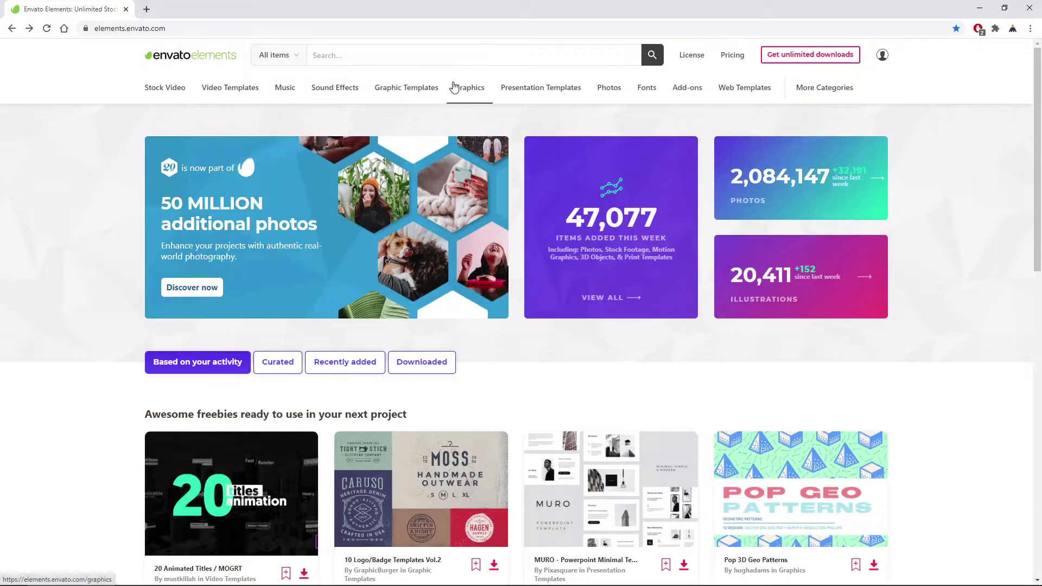
- Browse Envato Elements' Graphics and More Categories menus, then switch to Photoshop's Home screen
click(646, 88)
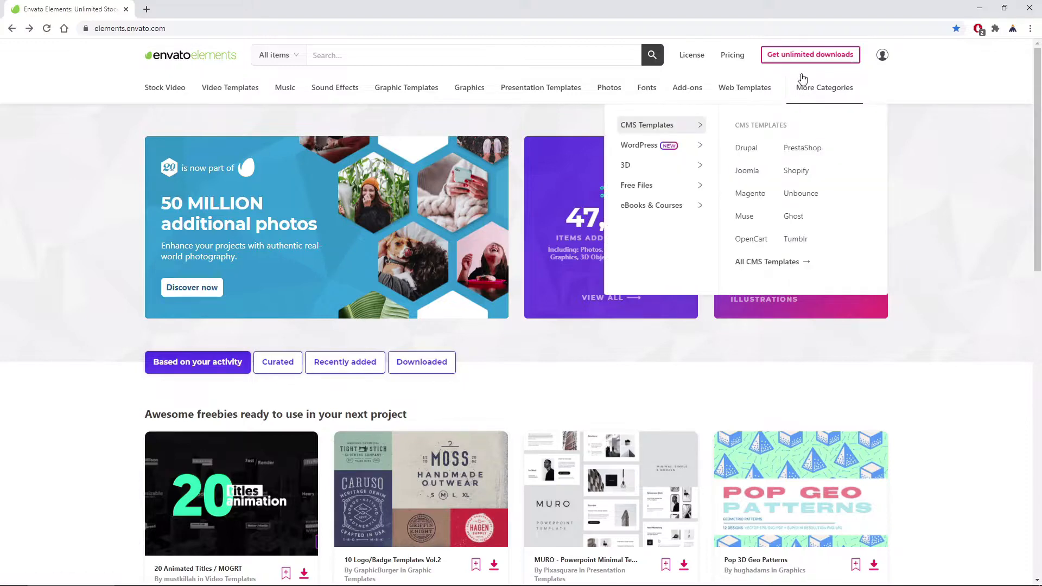
click(811, 54)
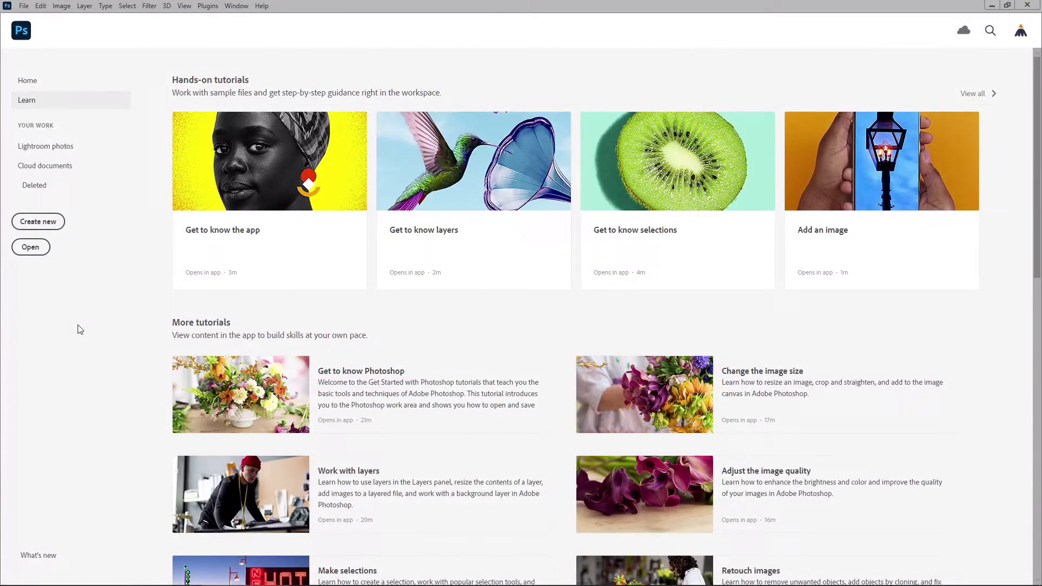
- Create a blank 860 × 860 px, 72 ppi document with a white background
click(38, 222)
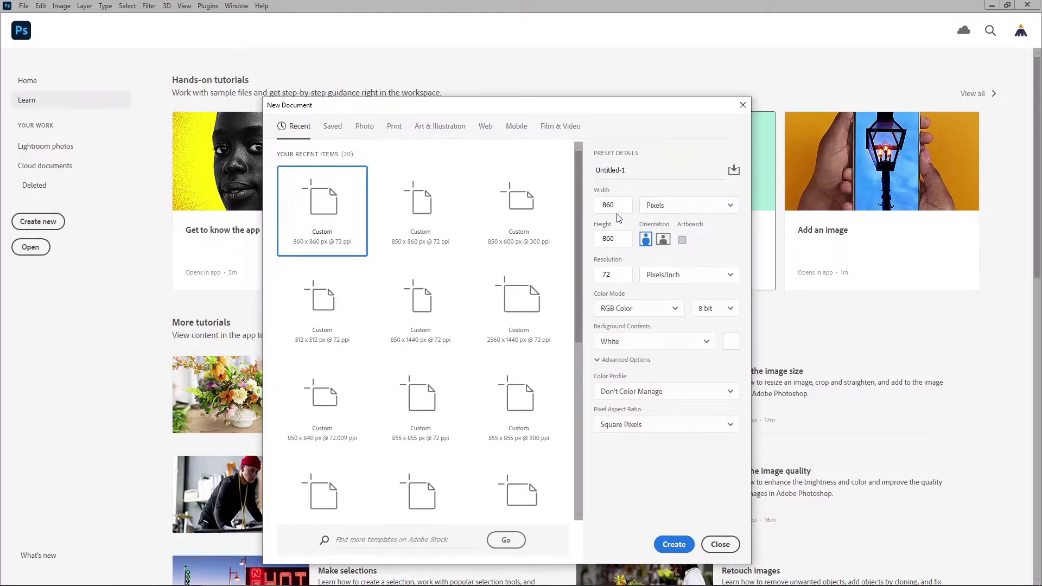
click(612, 239)
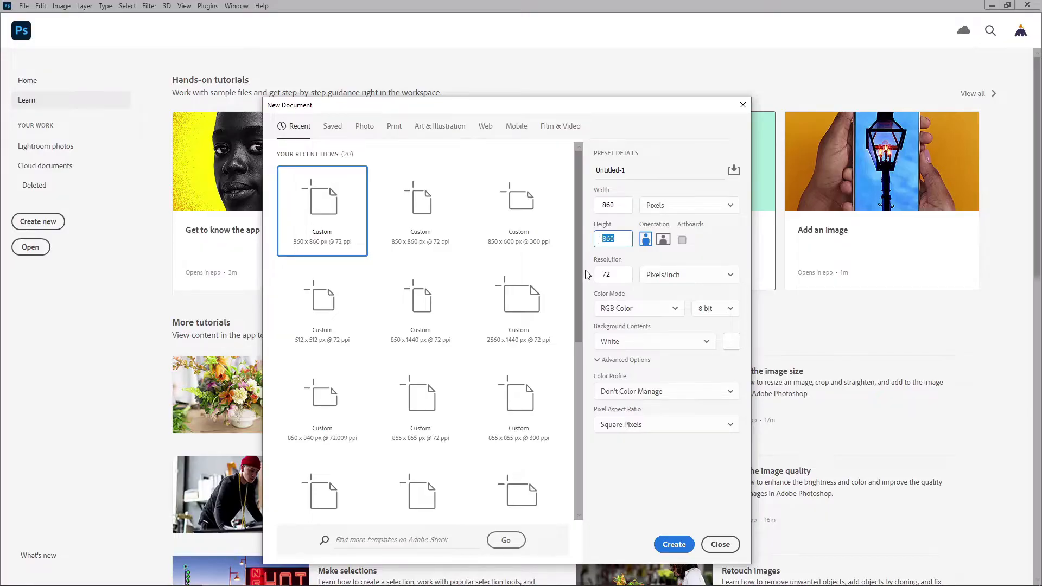
click(673, 544)
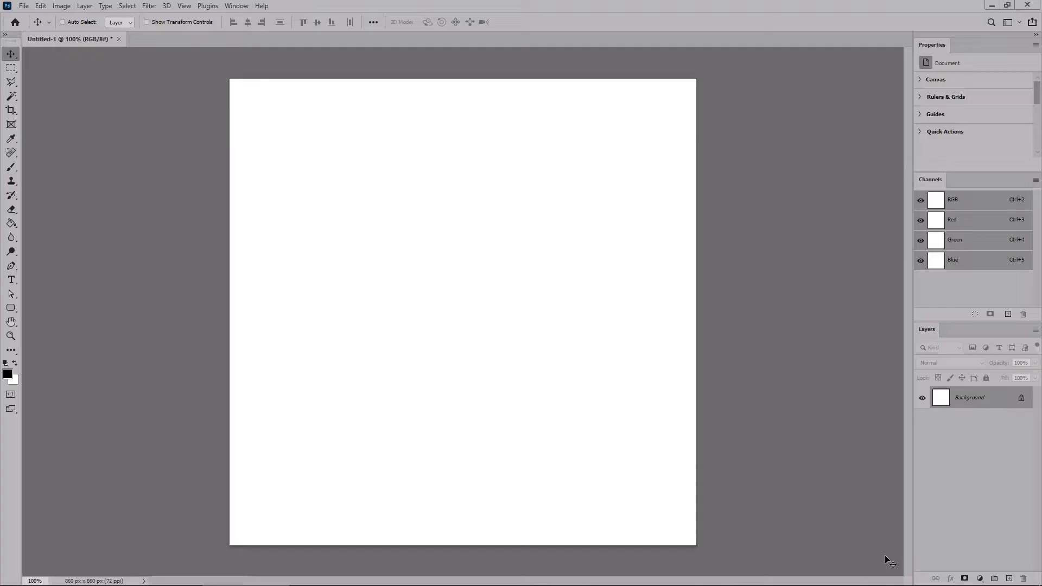
mouse_move(439, 285)
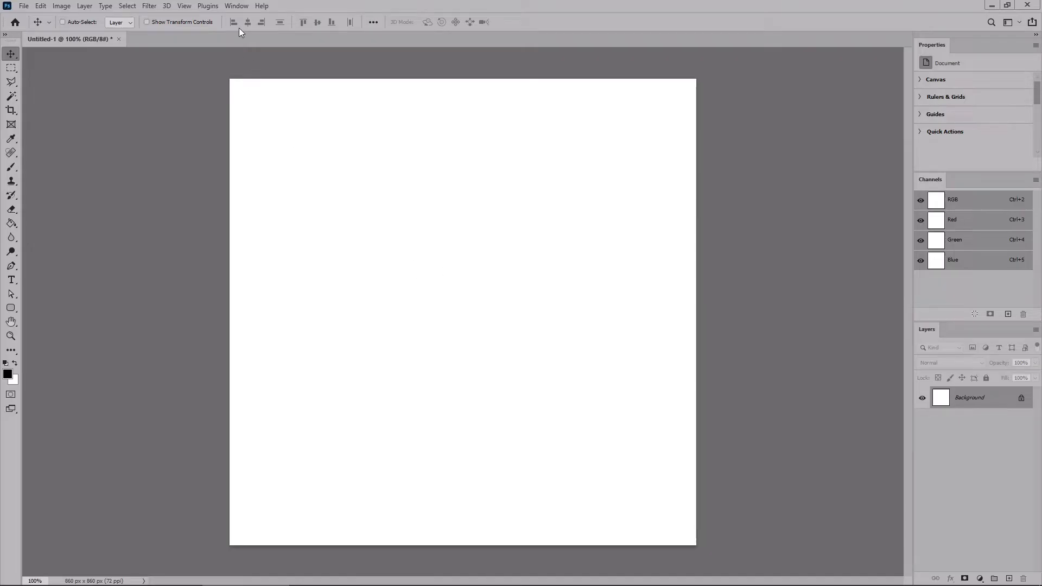
- Unlock Background into Layer 0 and set foreground #000000, background #ffffff
click(237, 6)
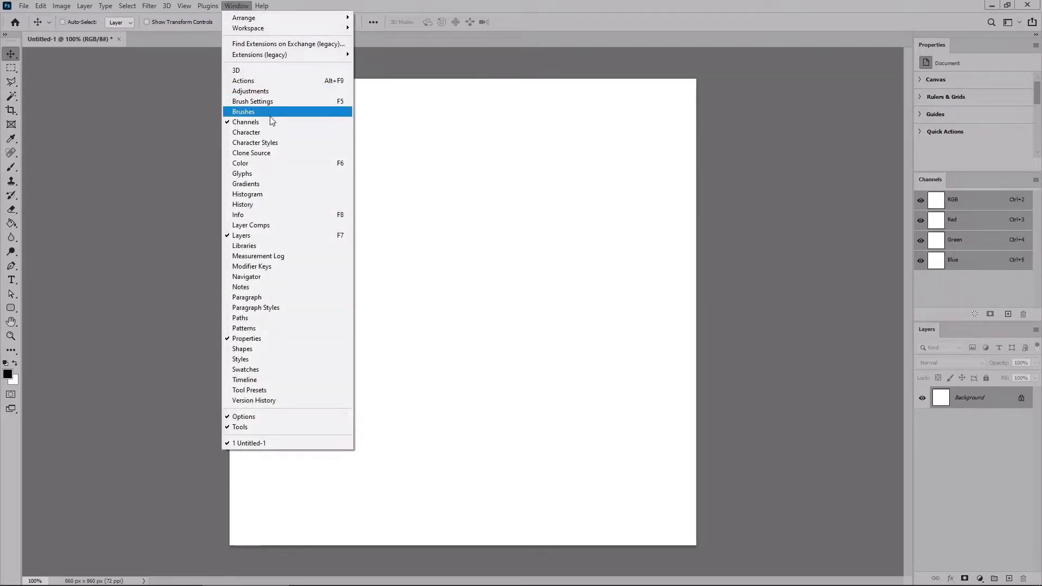
mouse_move(259, 236)
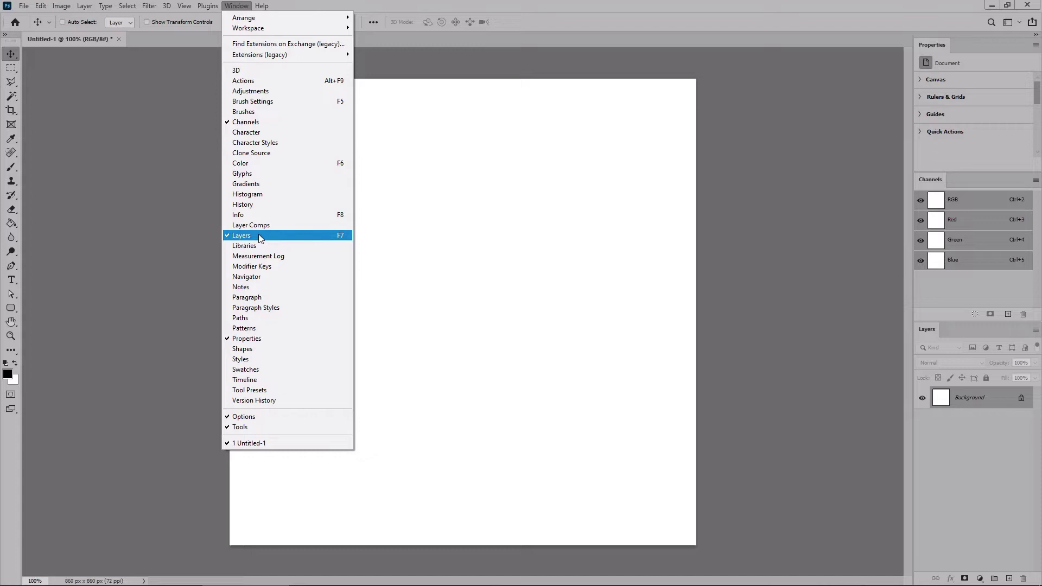
mouse_move(403, 351)
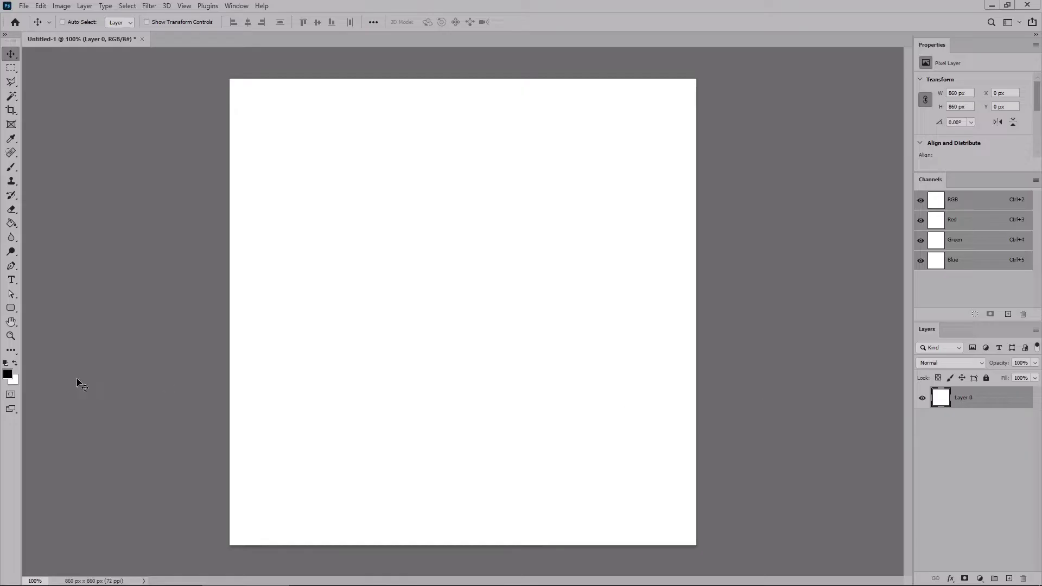
click(7, 374)
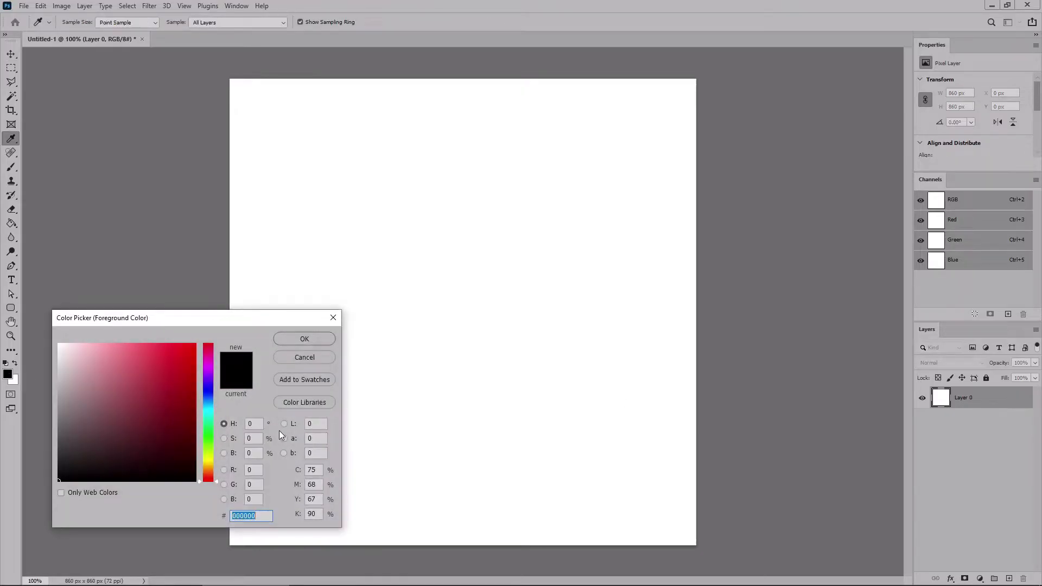
click(15, 379)
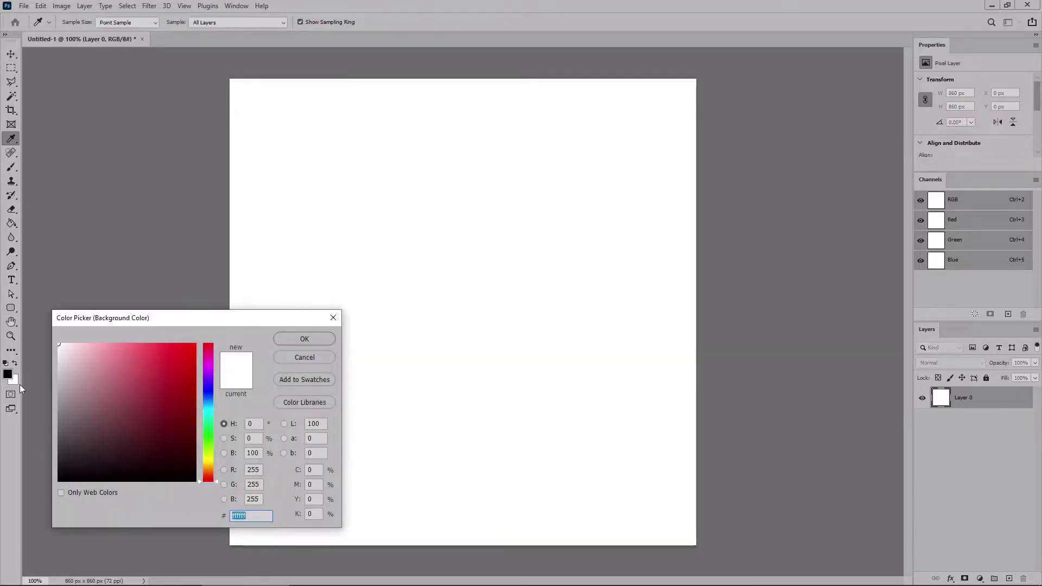
click(304, 339)
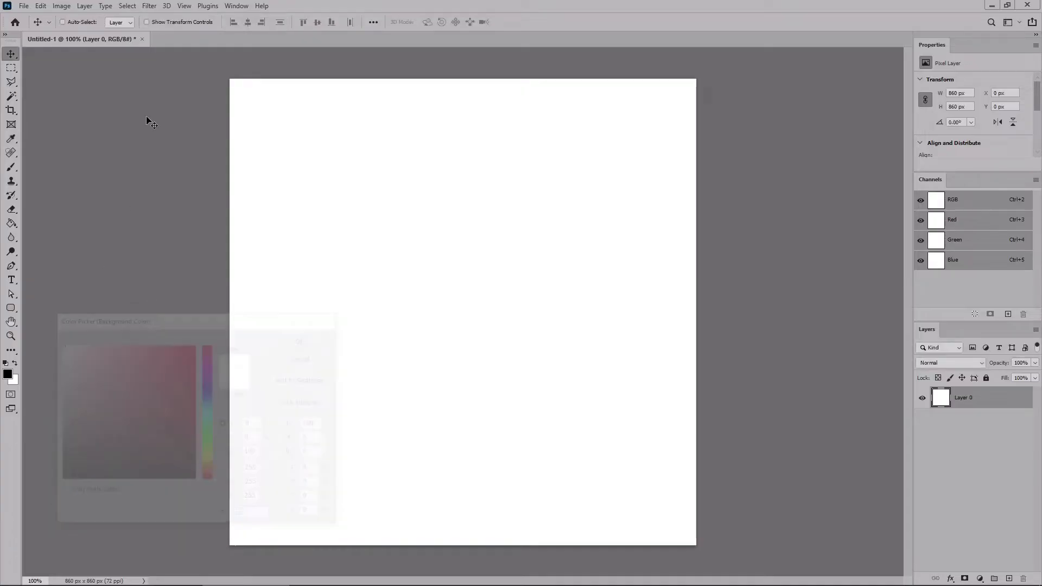
- Apply the Stained Glass filter with cell size 9, border thickness 4, light intensity 3
click(148, 5)
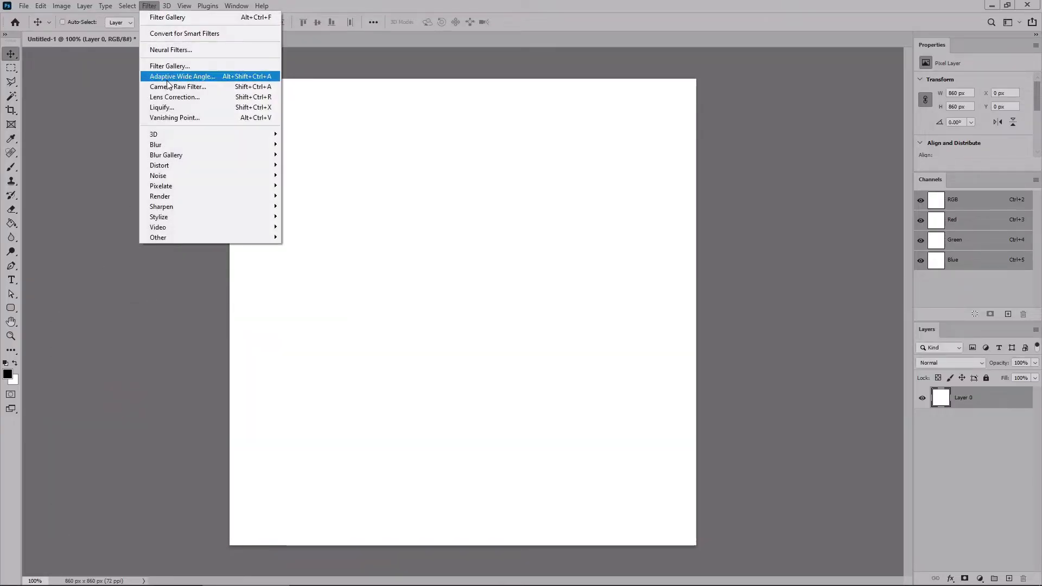
click(170, 65)
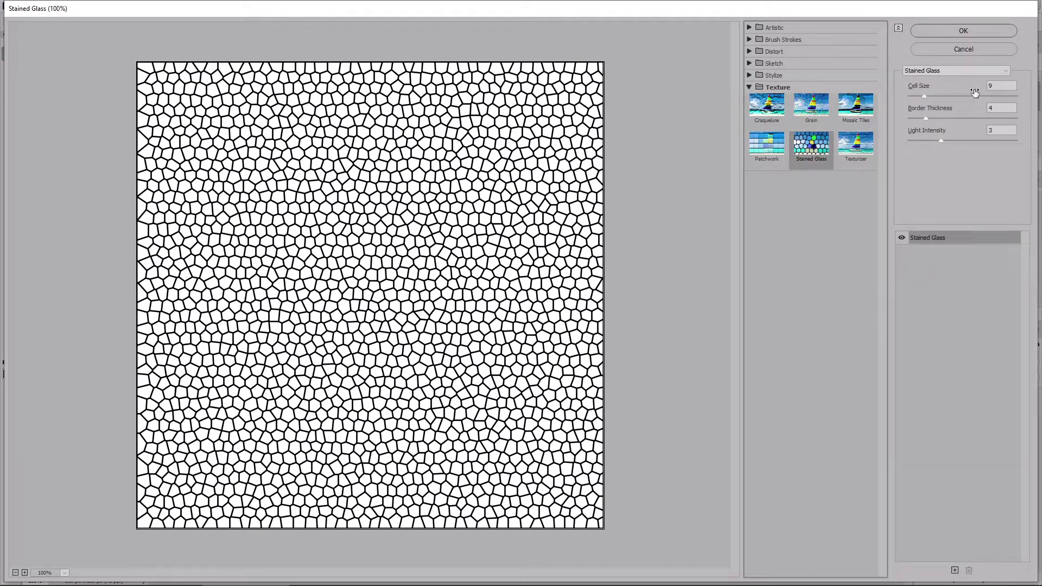
click(993, 85)
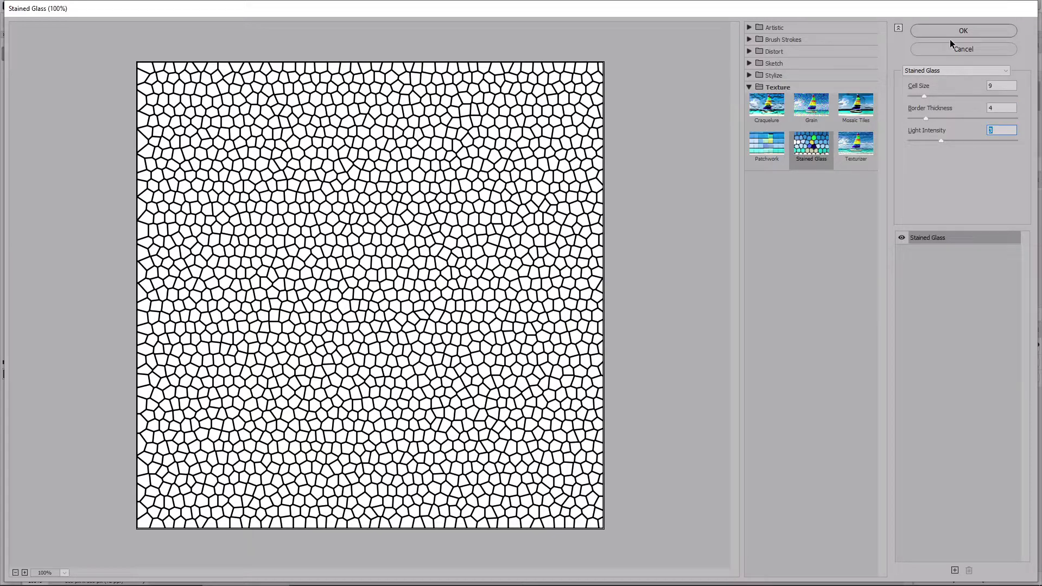
click(963, 30)
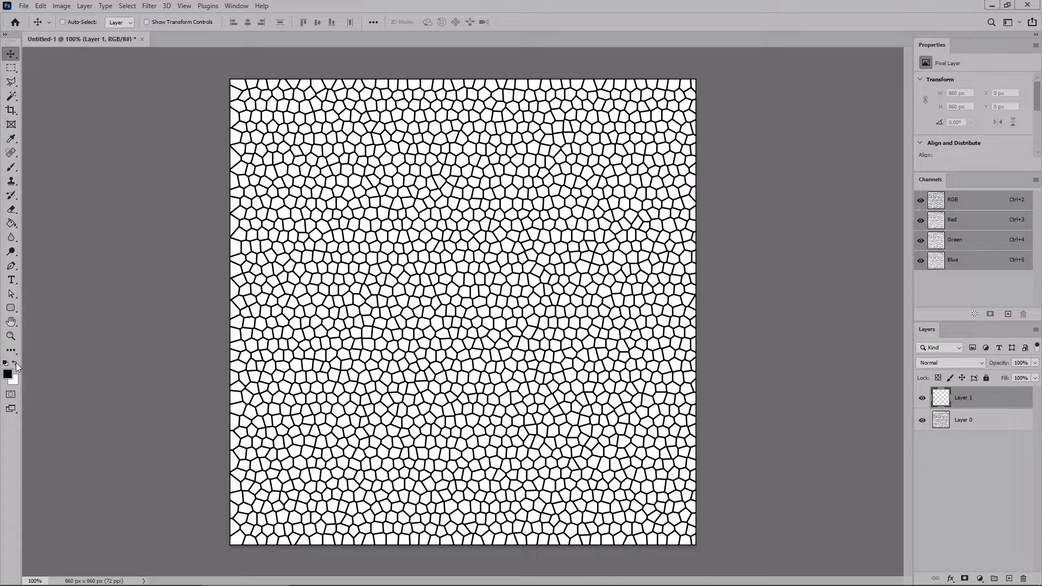
mouse_move(16, 366)
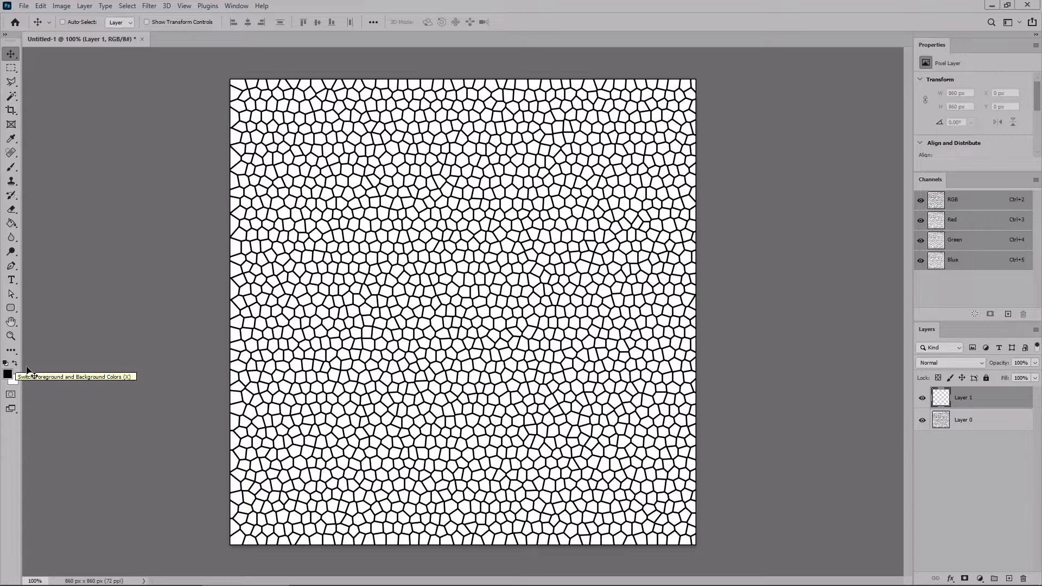
mouse_move(15, 366)
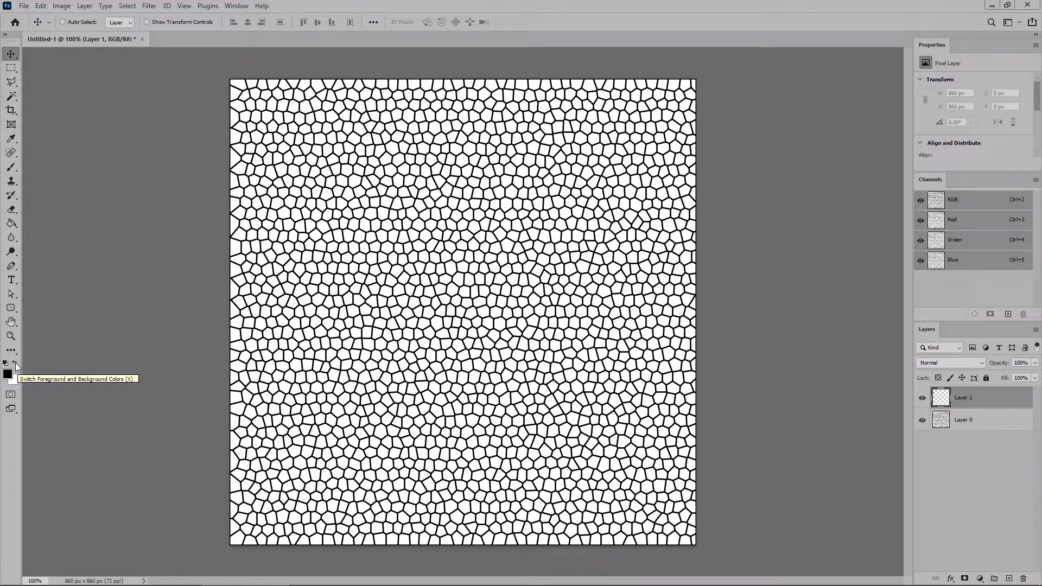
mouse_move(89, 365)
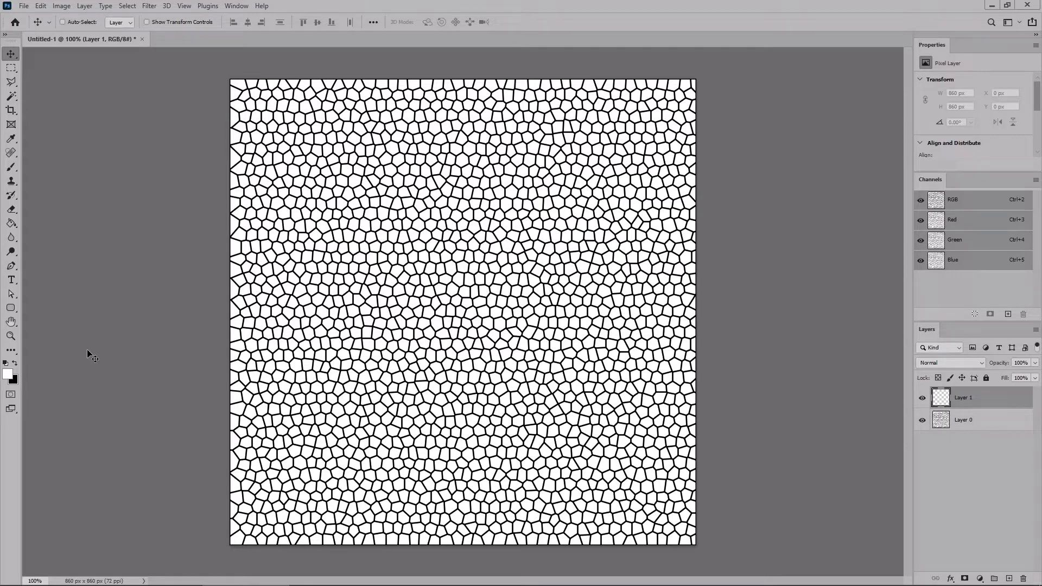
mouse_move(19, 228)
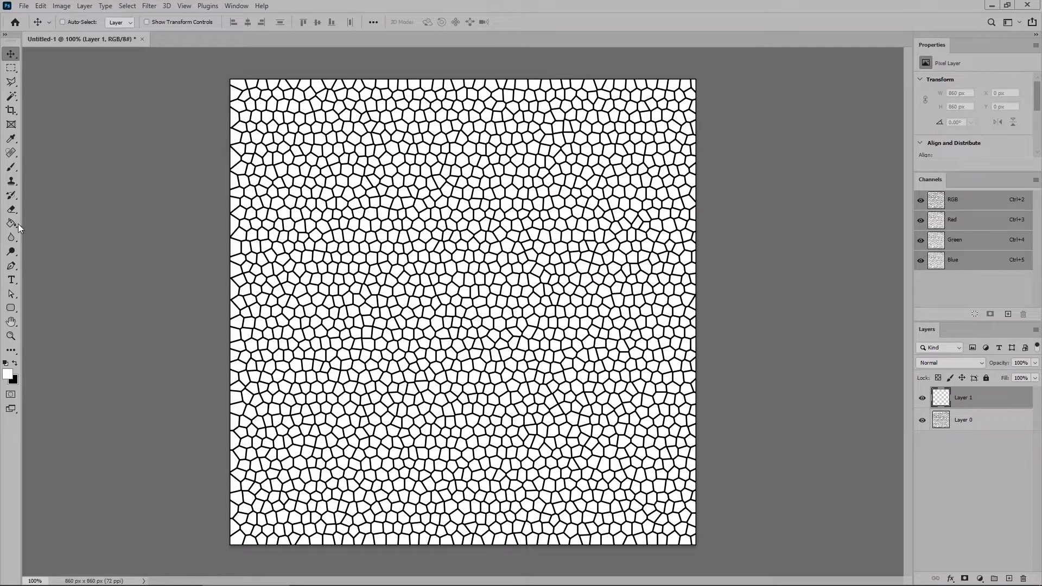
- Swap the colours and fill the new layer solid white with the Paint Bucket
click(11, 223)
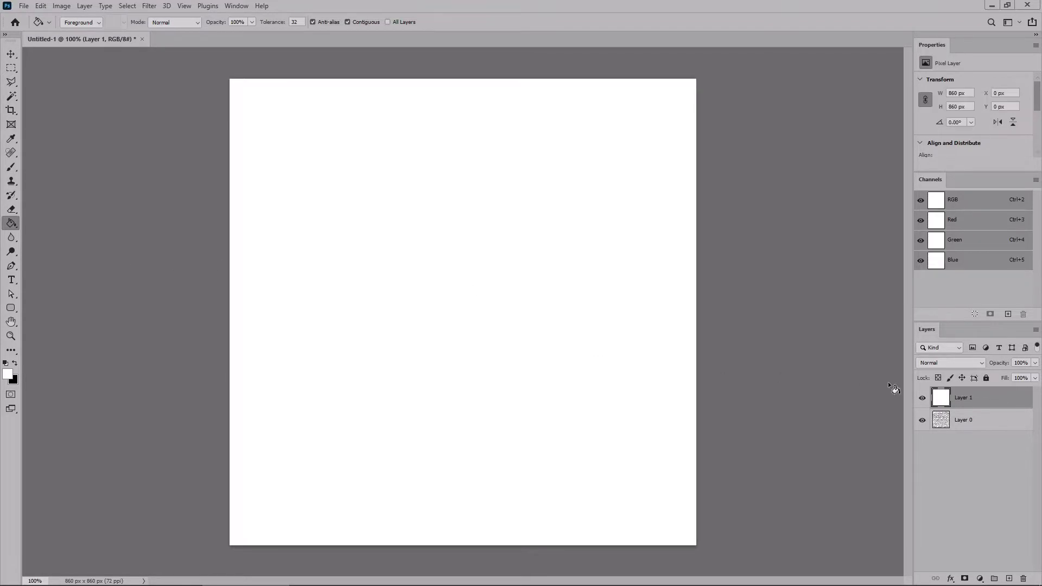
mouse_move(261, 381)
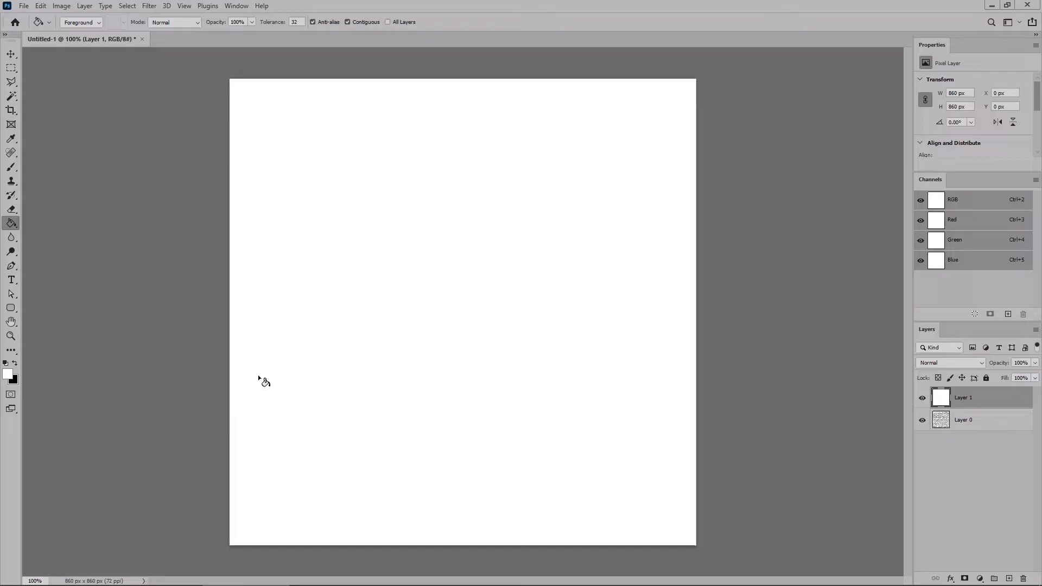
mouse_move(15, 366)
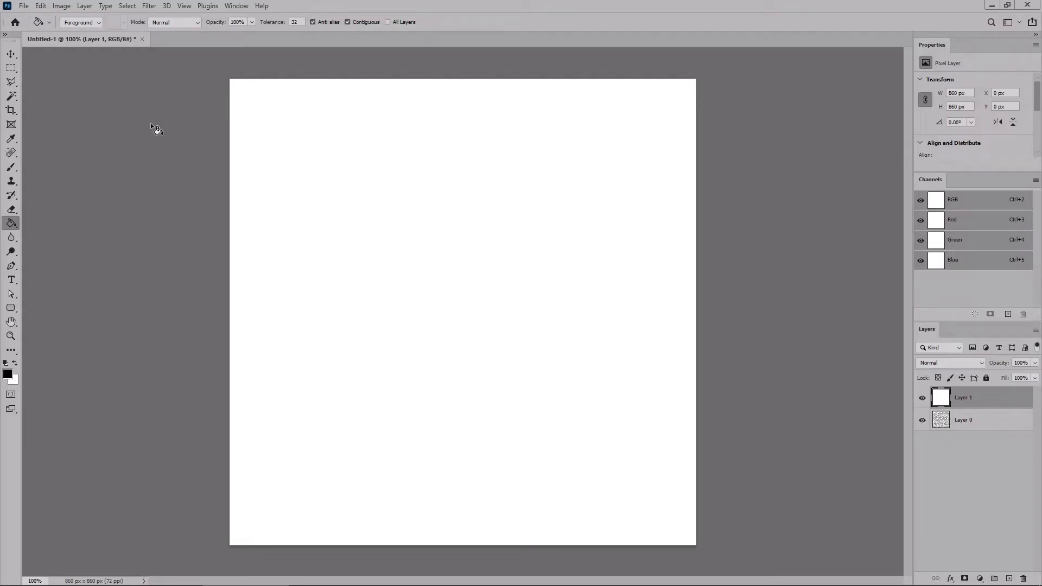
- Reapply Stained Glass with the same settings to the white Layer 1
click(155, 6)
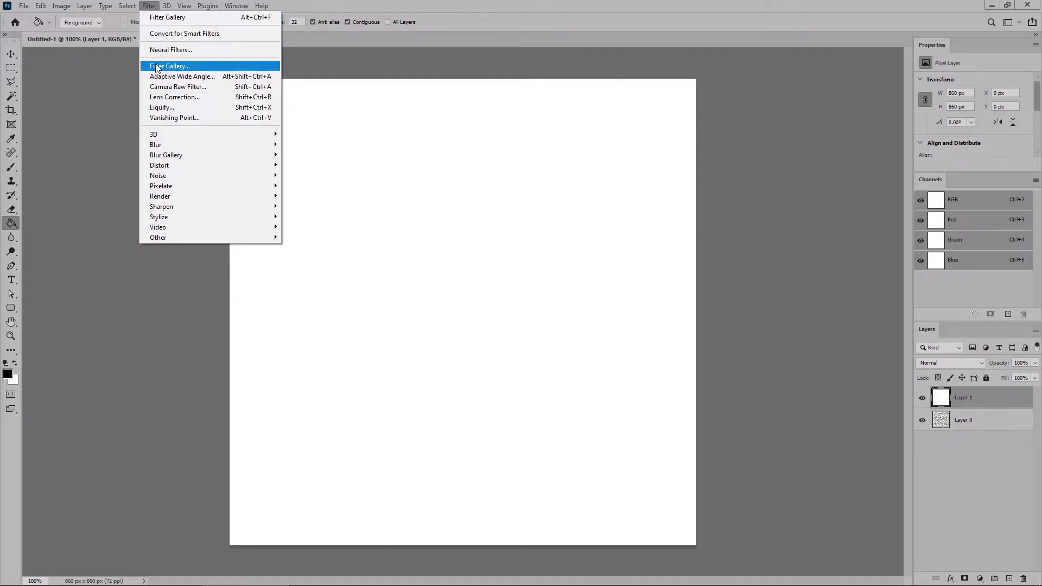
click(170, 65)
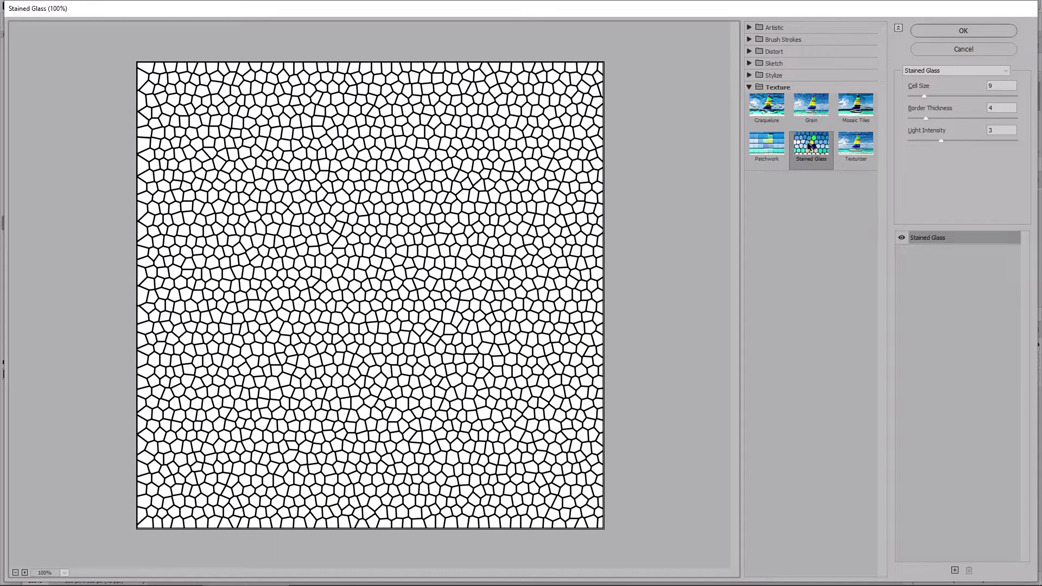
mouse_move(1005, 121)
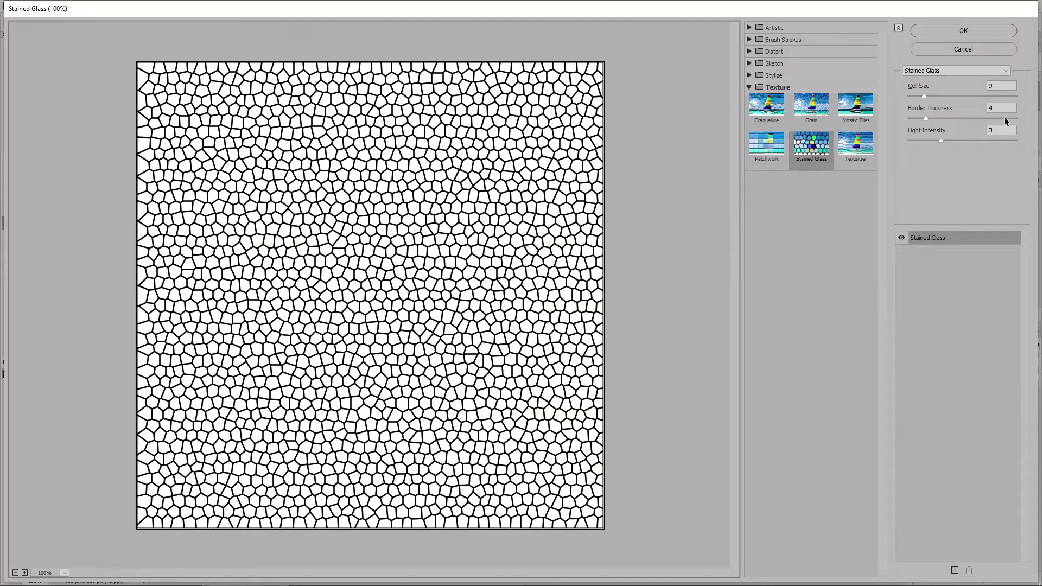
click(964, 31)
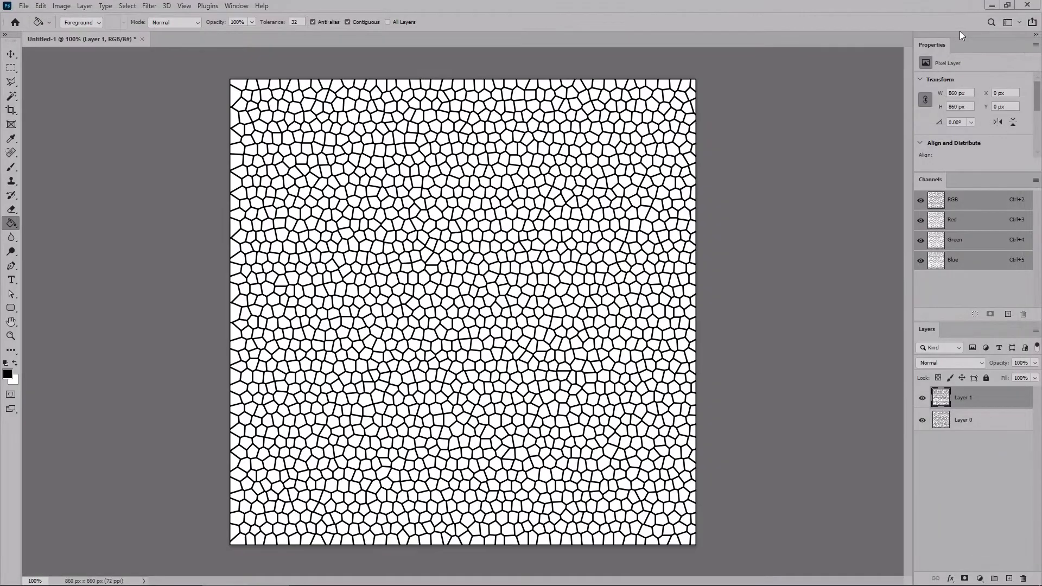
mouse_move(995, 397)
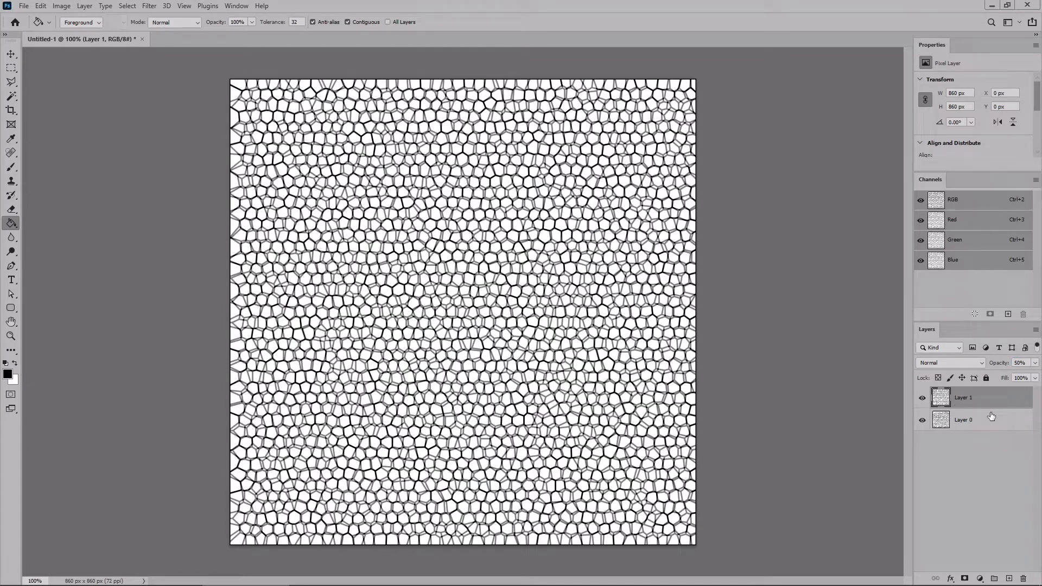
mouse_move(984, 423)
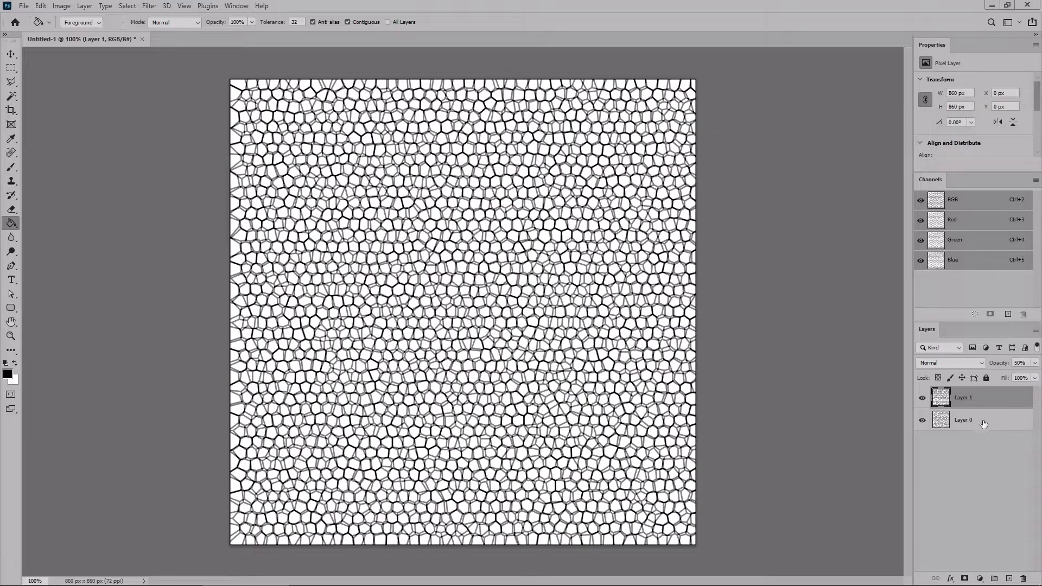
- Select both overlapping cell-pattern layers and merge them into one Layer 1
click(985, 398)
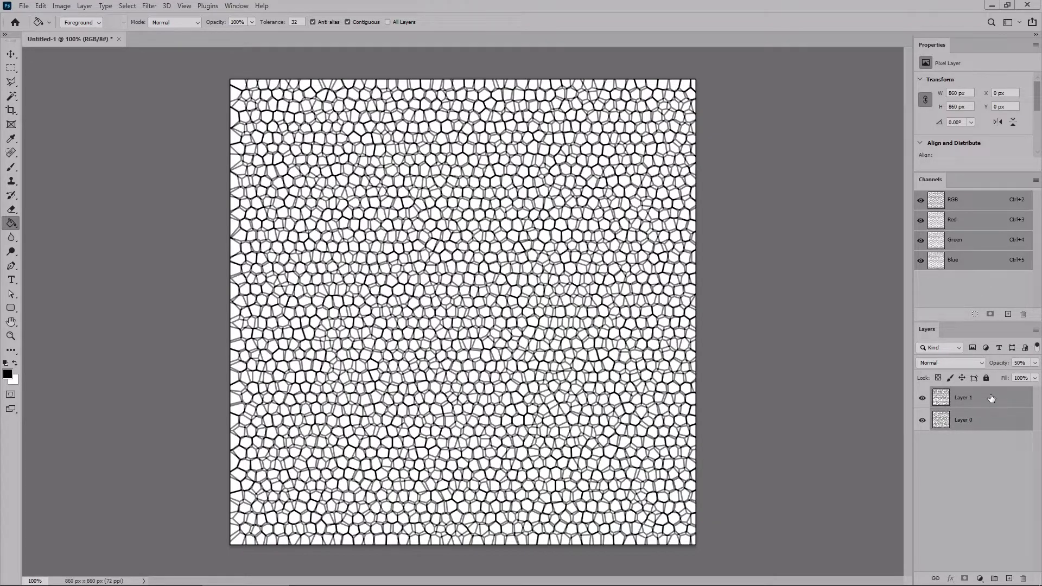
right_click(991, 398)
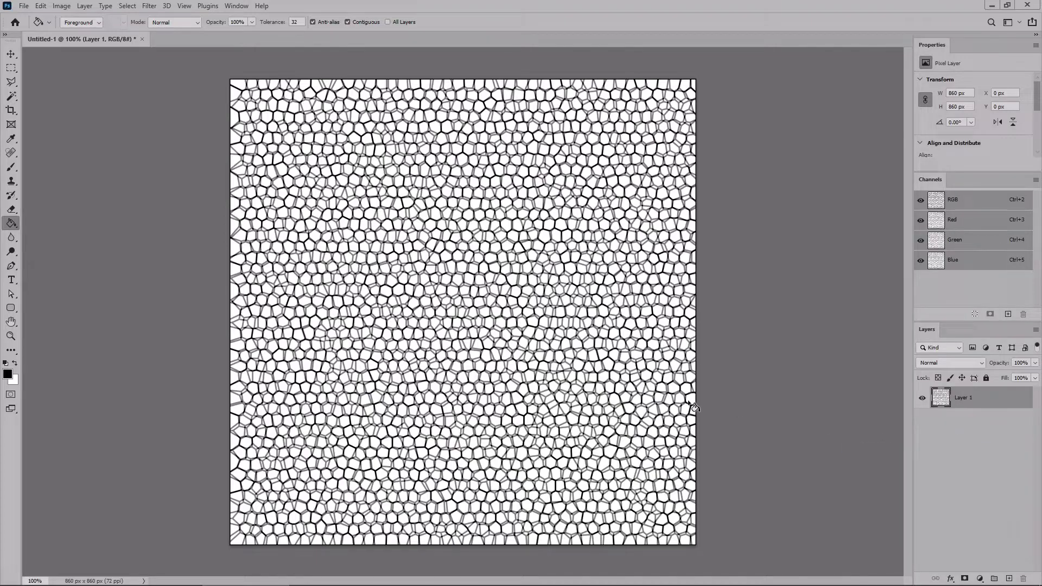
- Add uniform monochromatic noise of about 20% to the merged cell texture
click(149, 6)
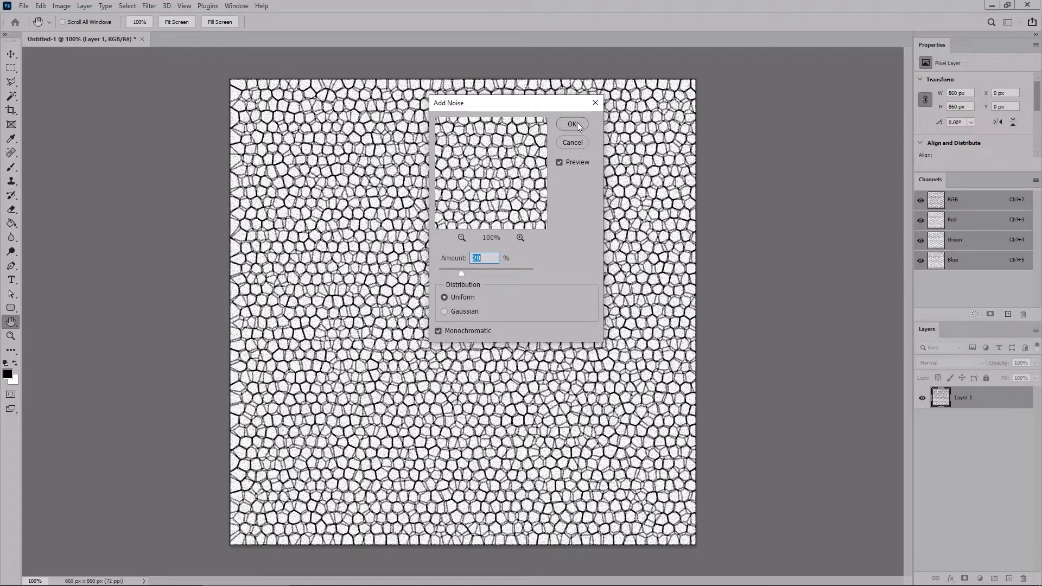
click(573, 124)
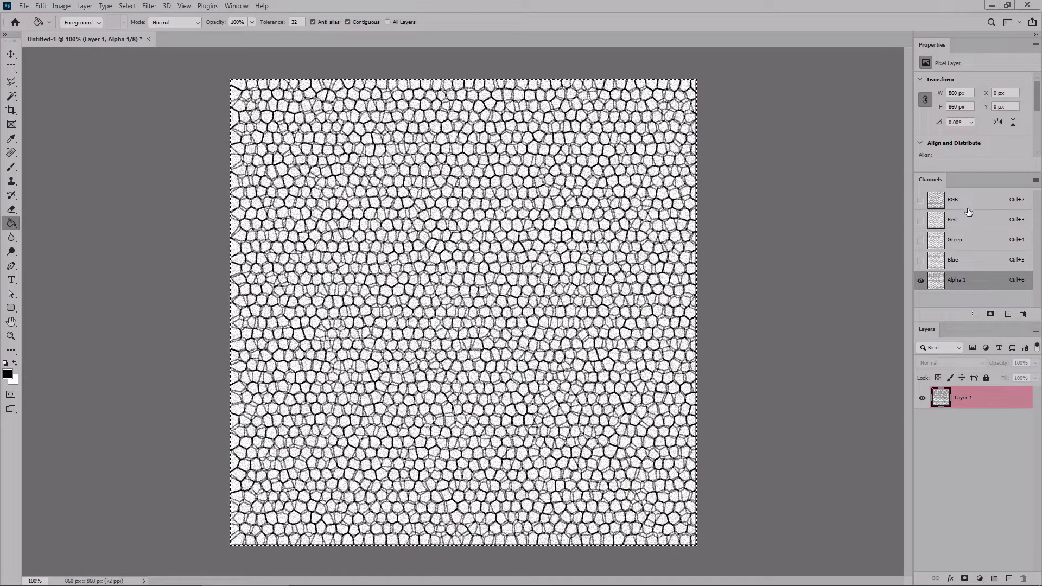
mouse_move(965, 199)
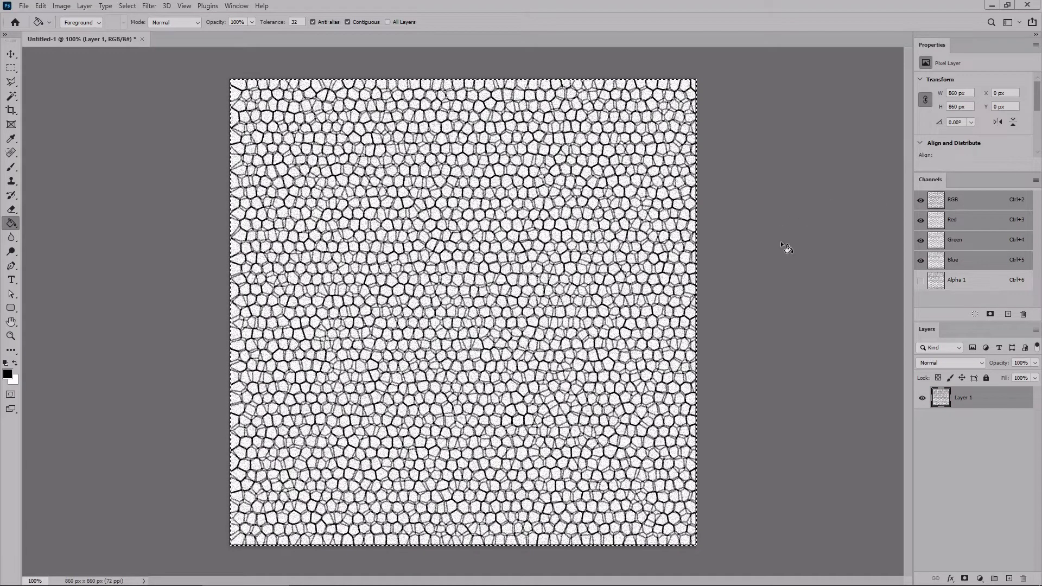
mouse_move(705, 187)
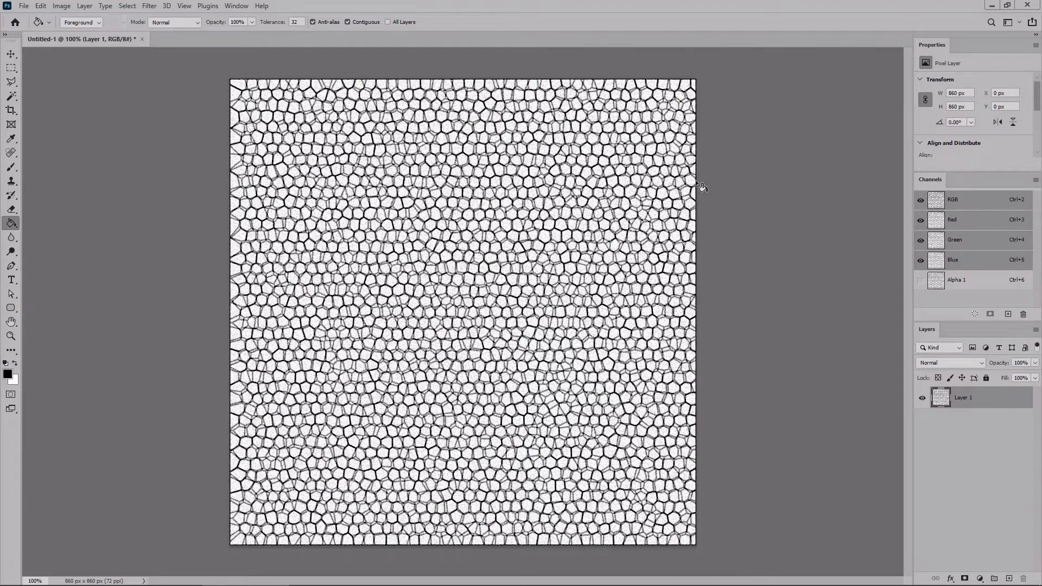
mouse_move(212, 204)
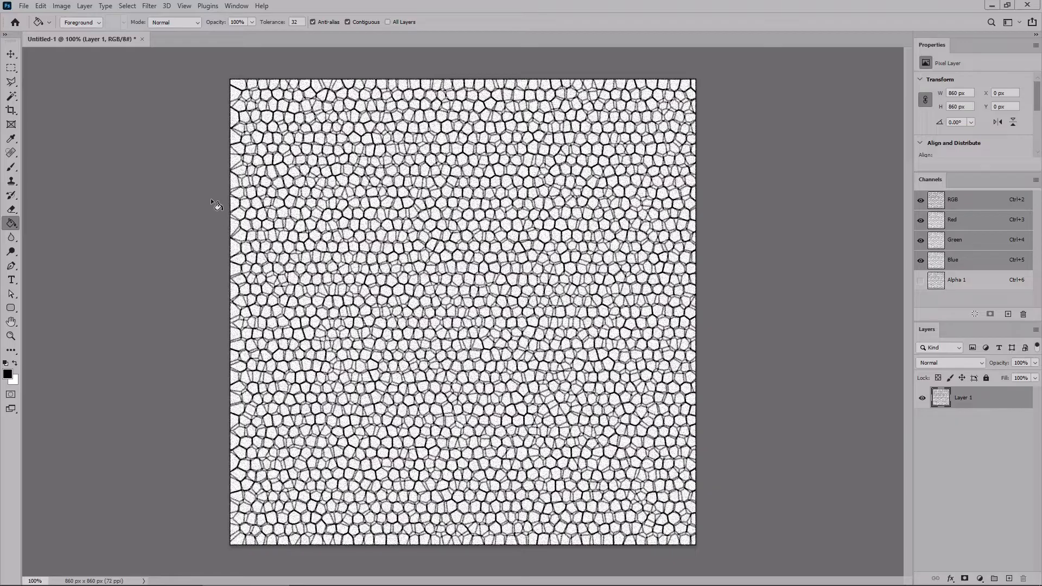
- Fill Layer 1 with dark grey via Edit > Fill and convert it to a smart object
click(40, 6)
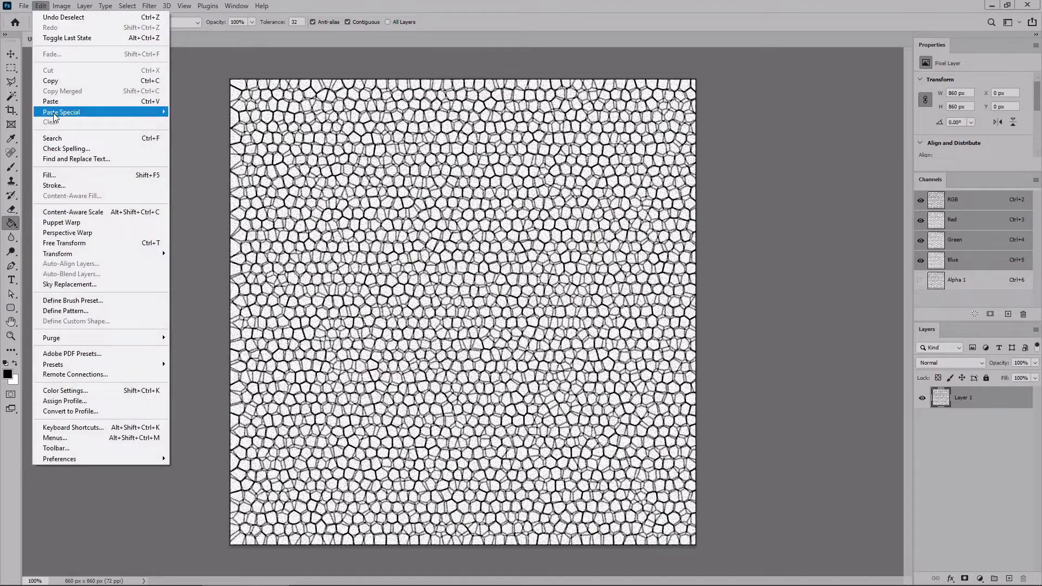
click(49, 174)
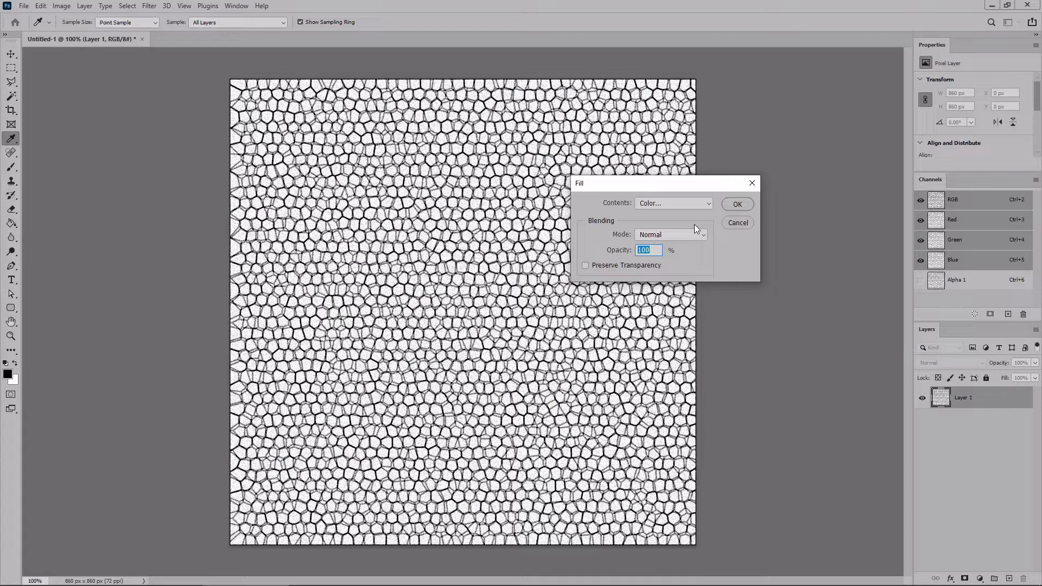
click(674, 203)
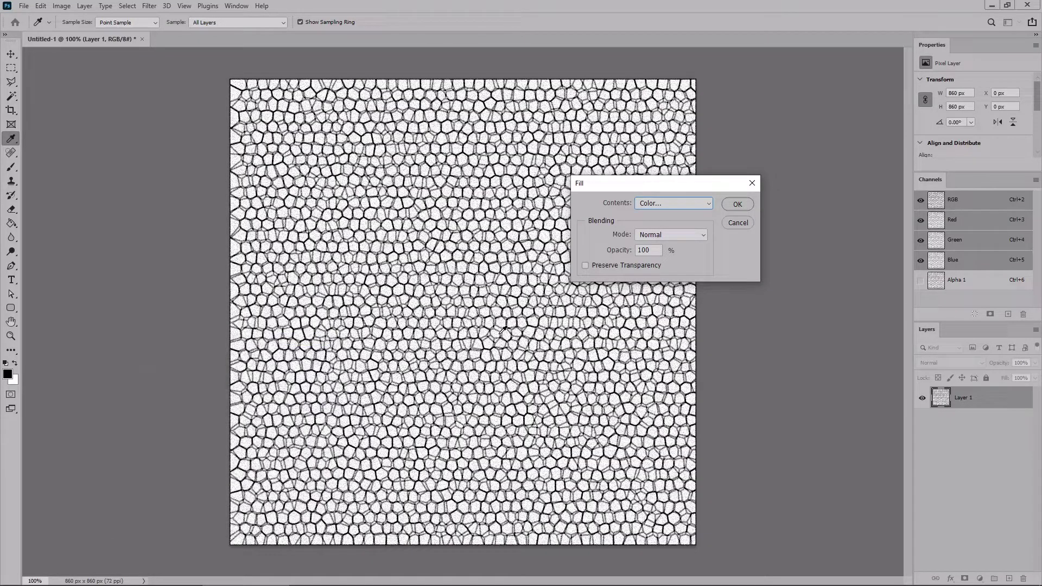
click(737, 204)
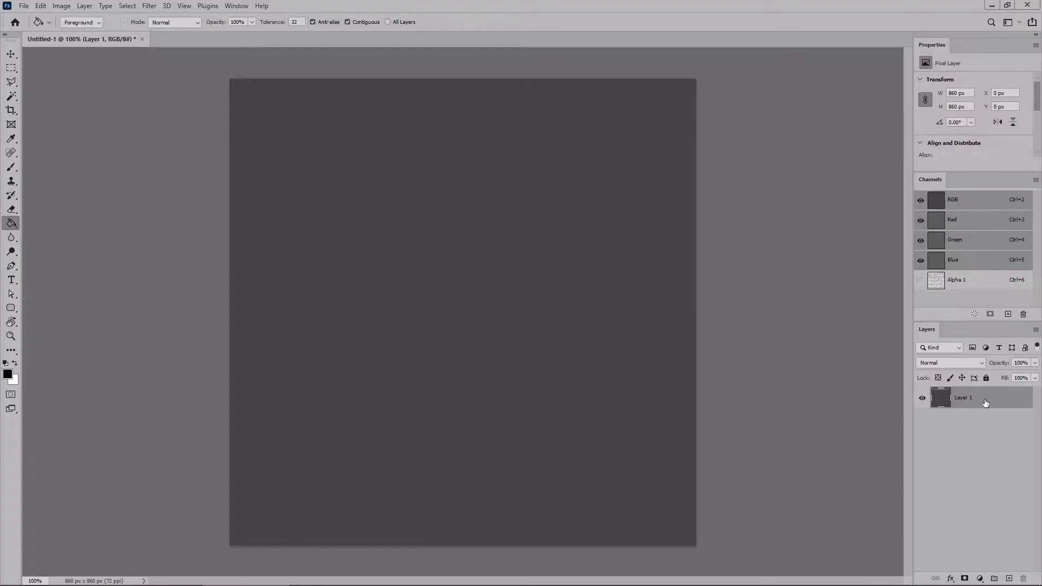
right_click(983, 398)
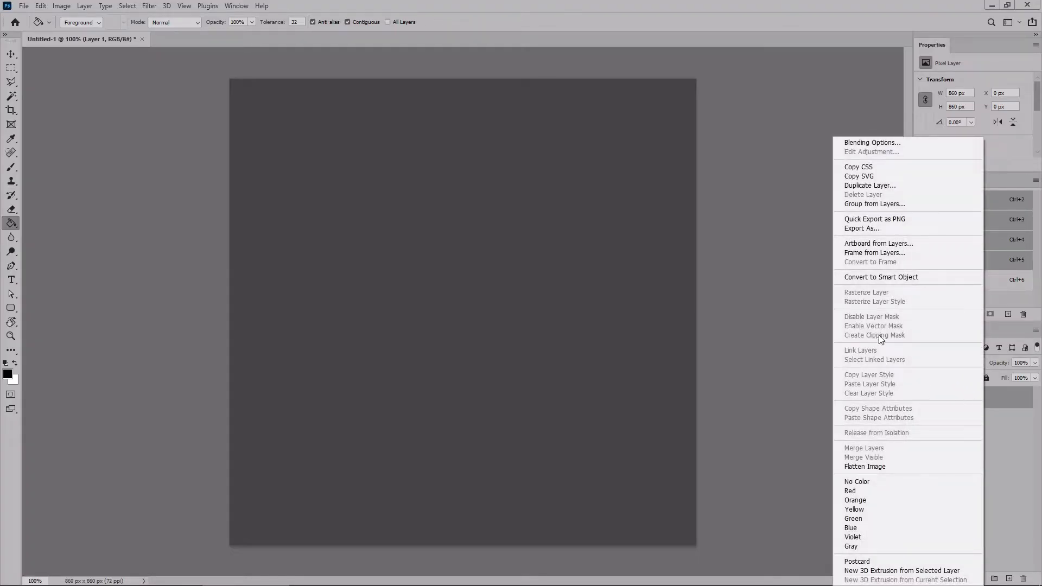
mouse_move(881, 278)
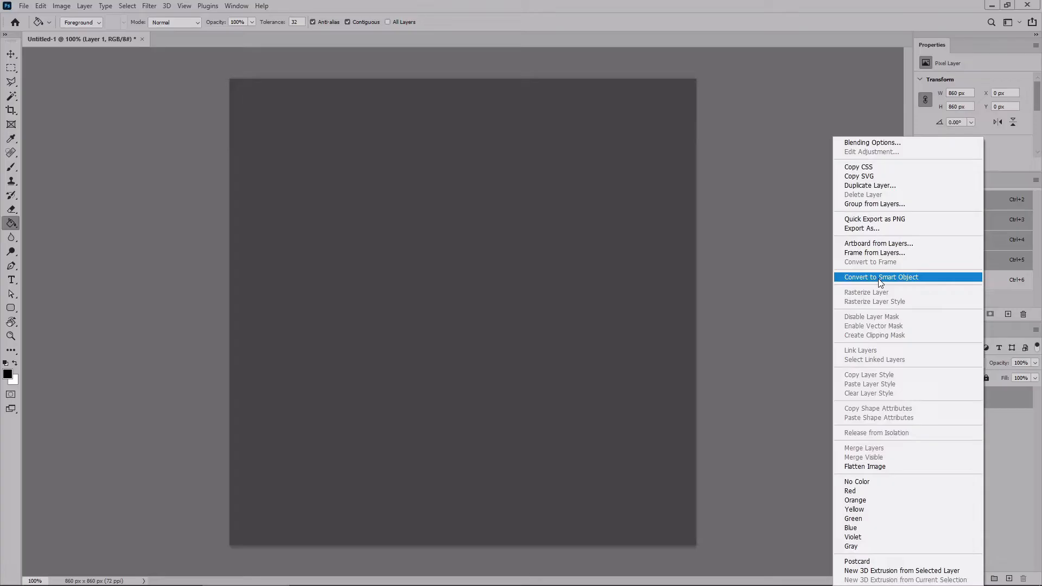
click(881, 277)
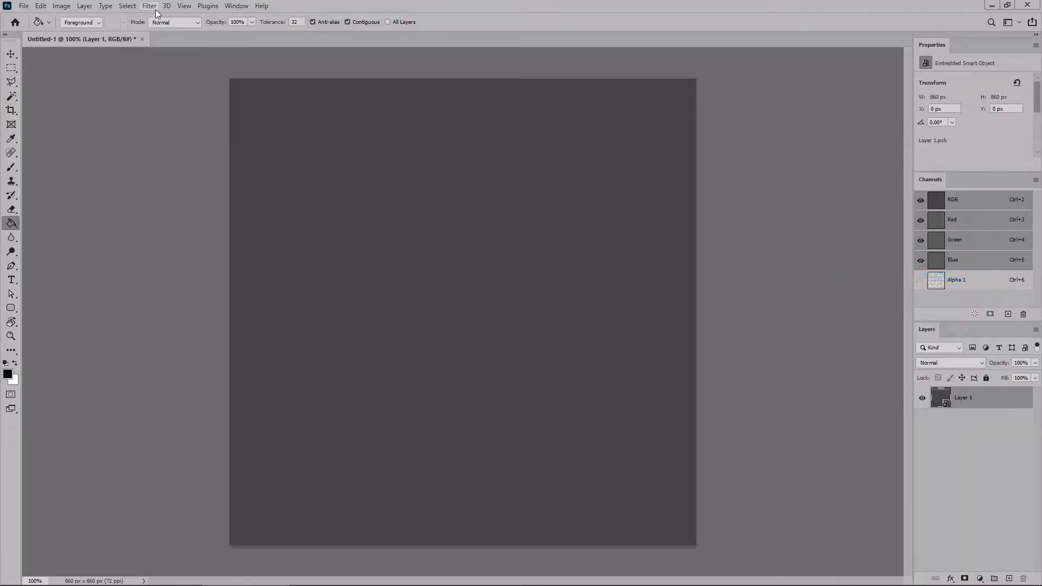
- Open Lighting Effects and stretch and rotate the spot light across the canvas
click(145, 6)
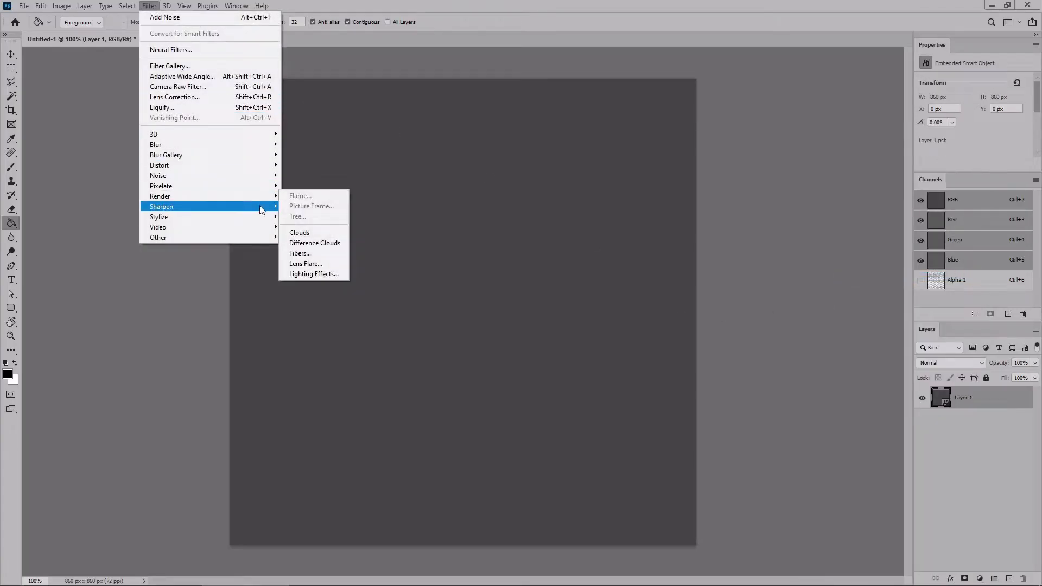
click(314, 274)
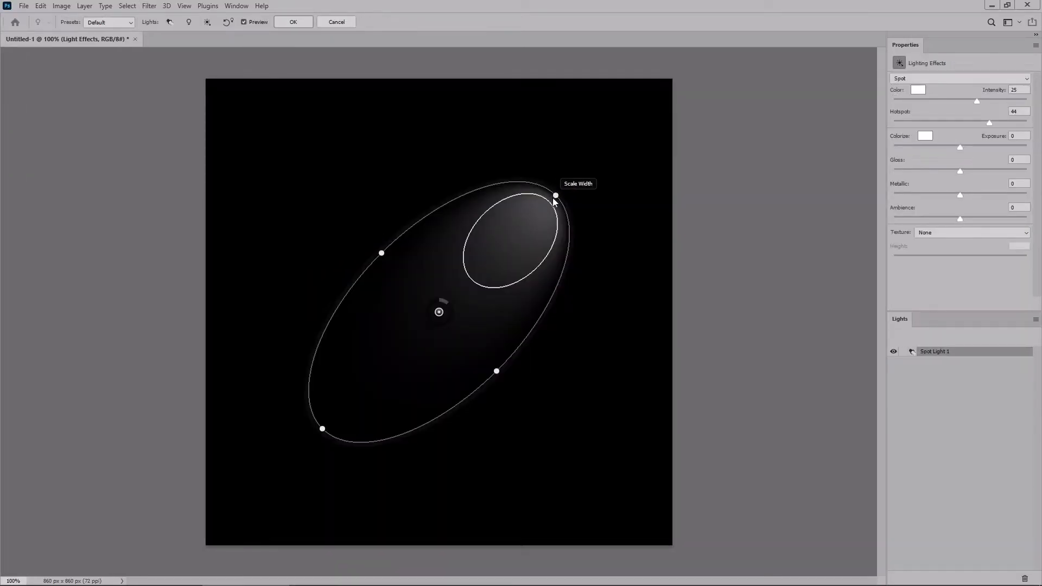
drag(555, 195, 666, 537)
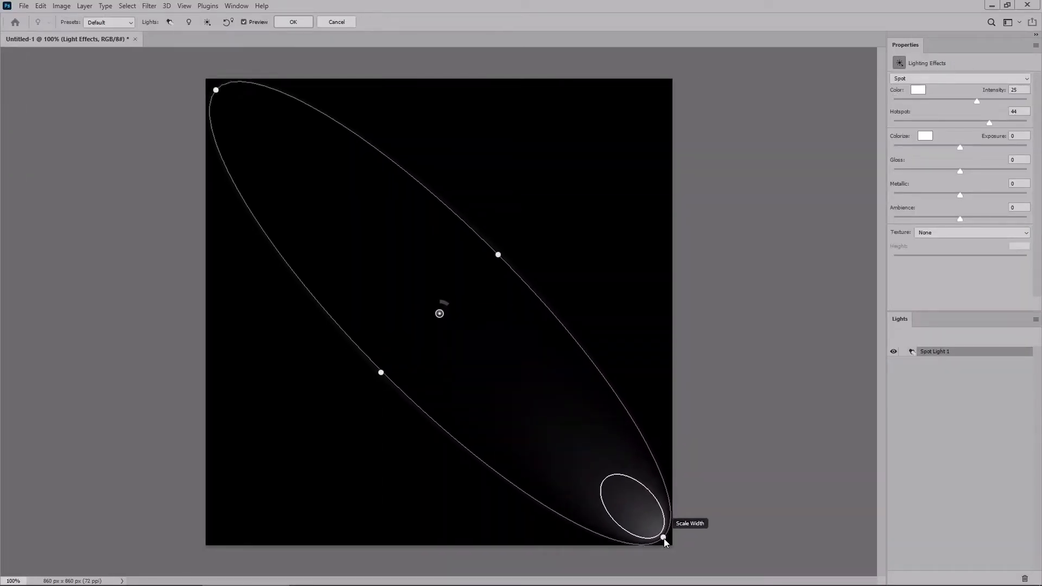
drag(666, 539, 671, 542)
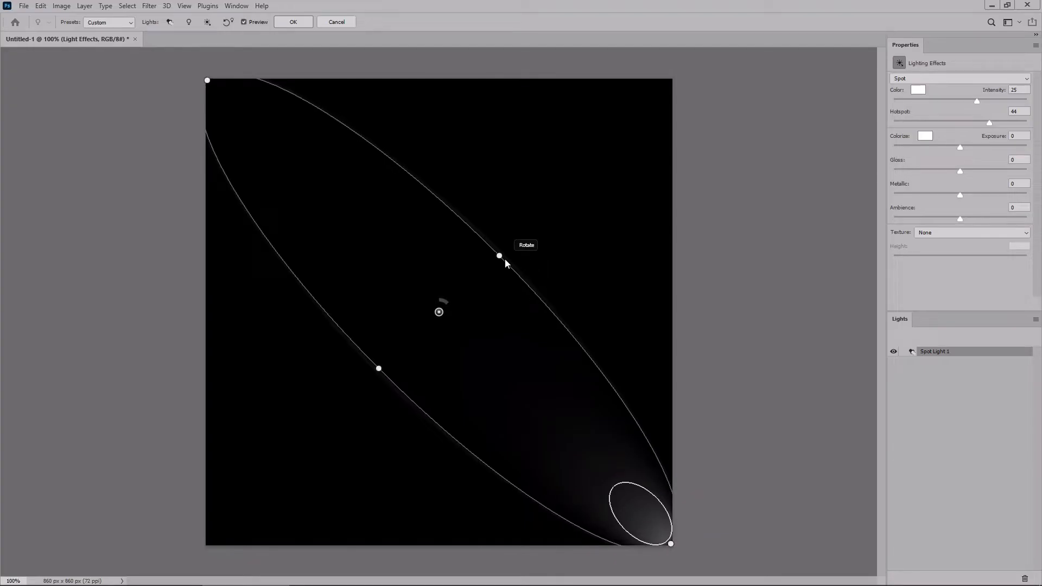
drag(500, 255, 544, 212)
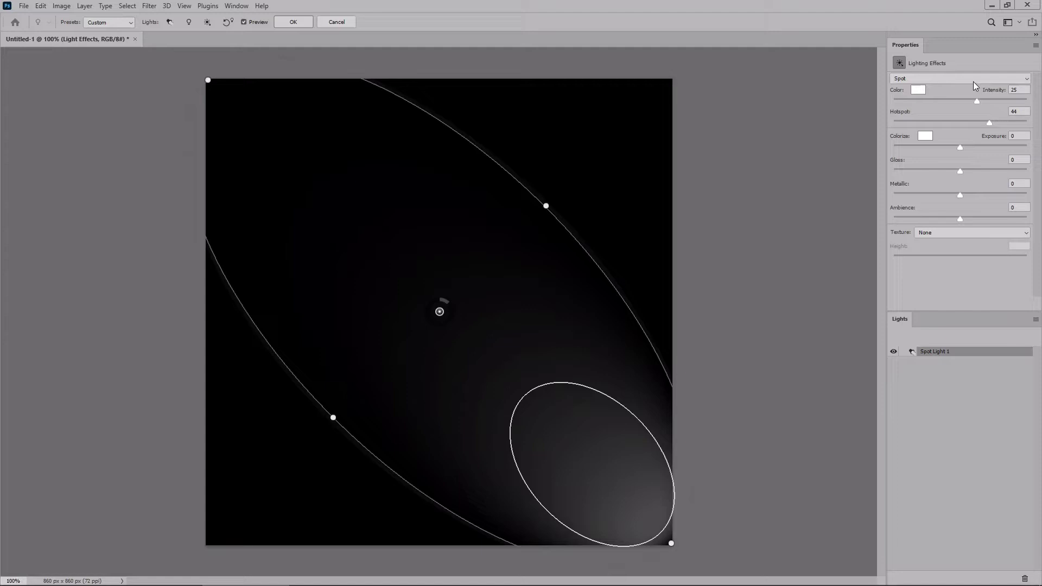
mouse_move(931, 89)
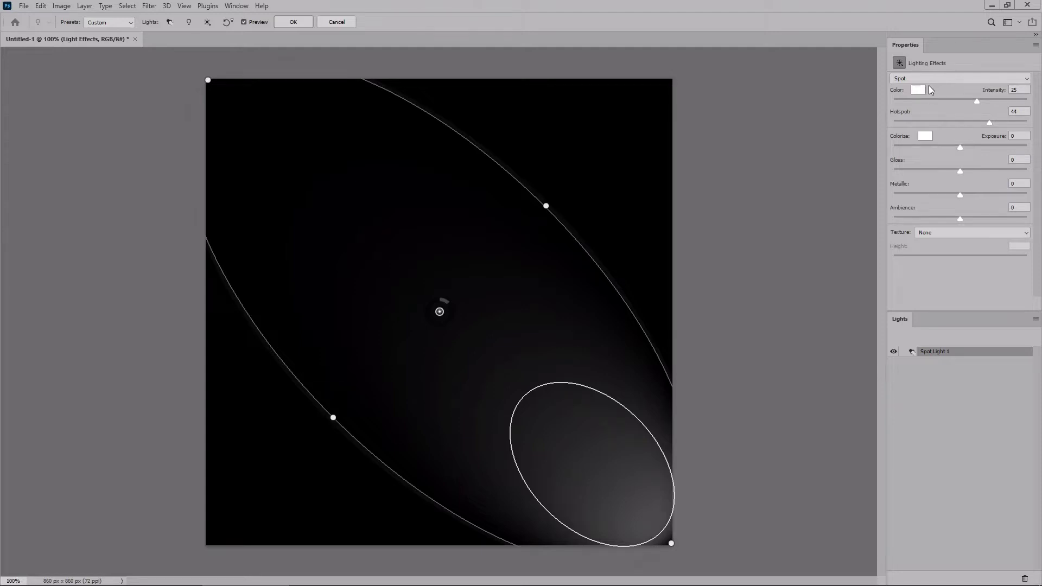
- Set spot light intensity, hotspot and ambience, using Alpha 1 as texture with raised height
click(1016, 90)
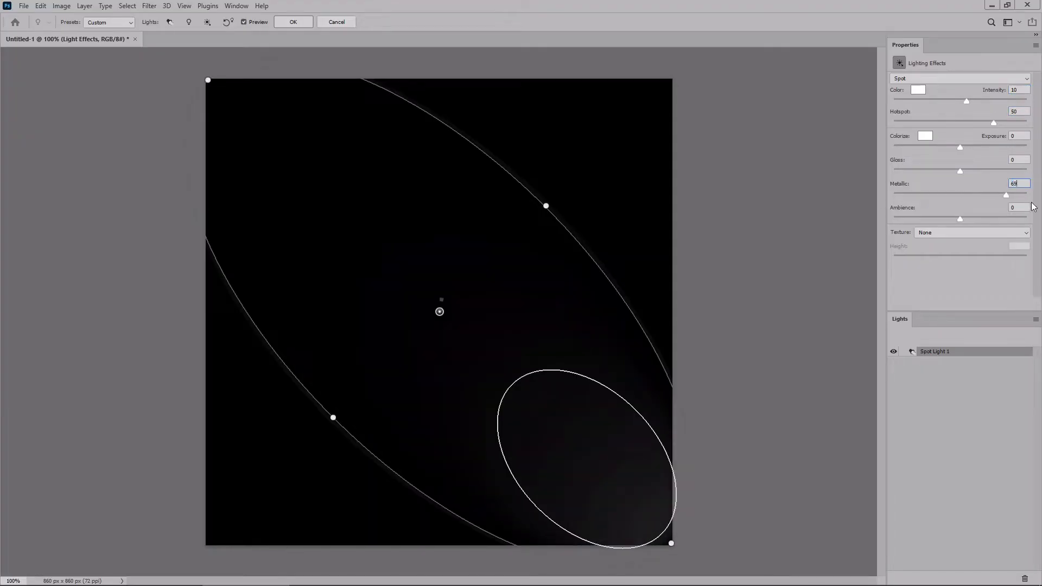
click(1017, 208)
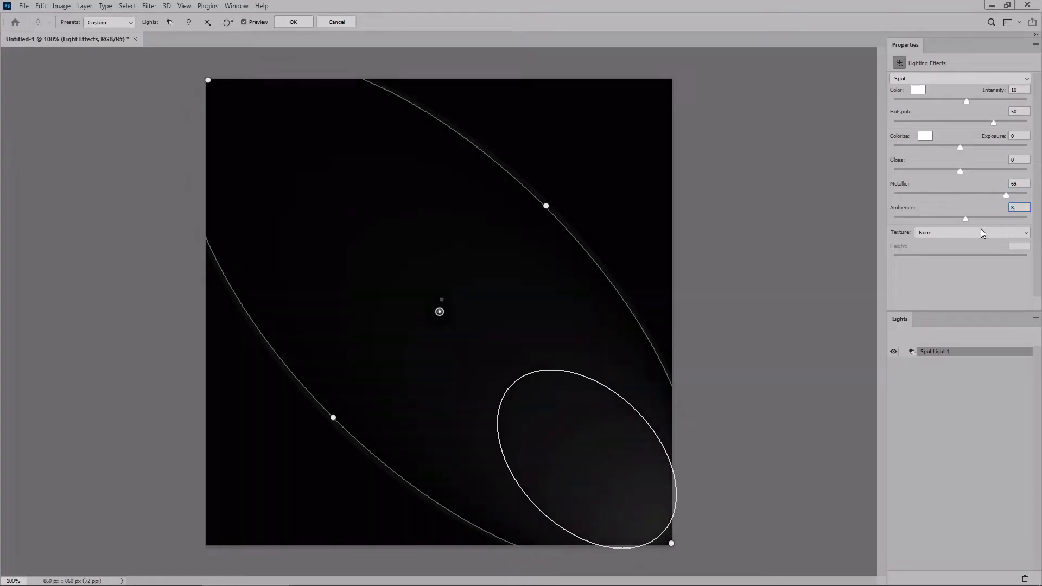
click(972, 233)
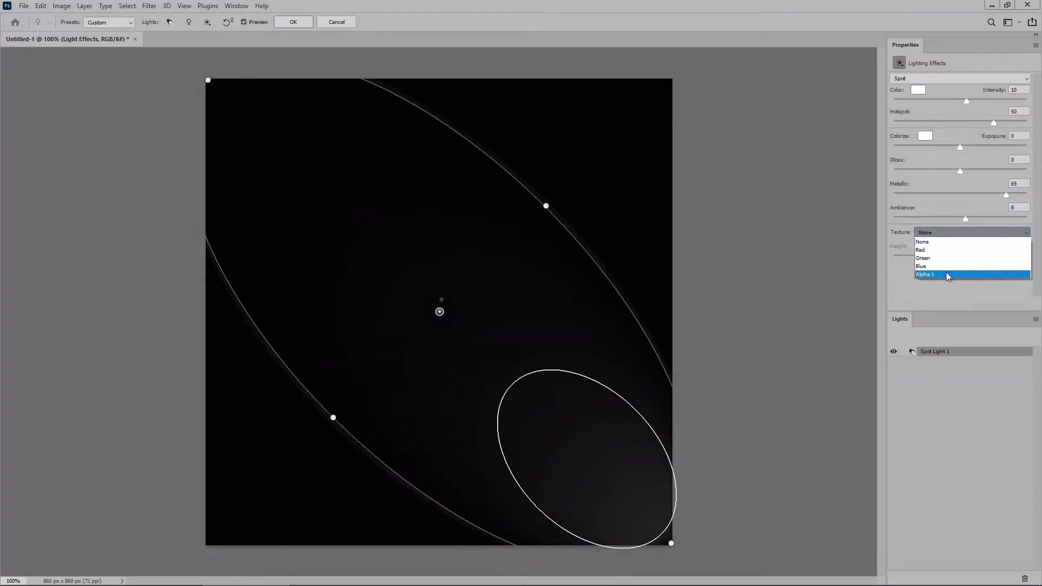
click(924, 274)
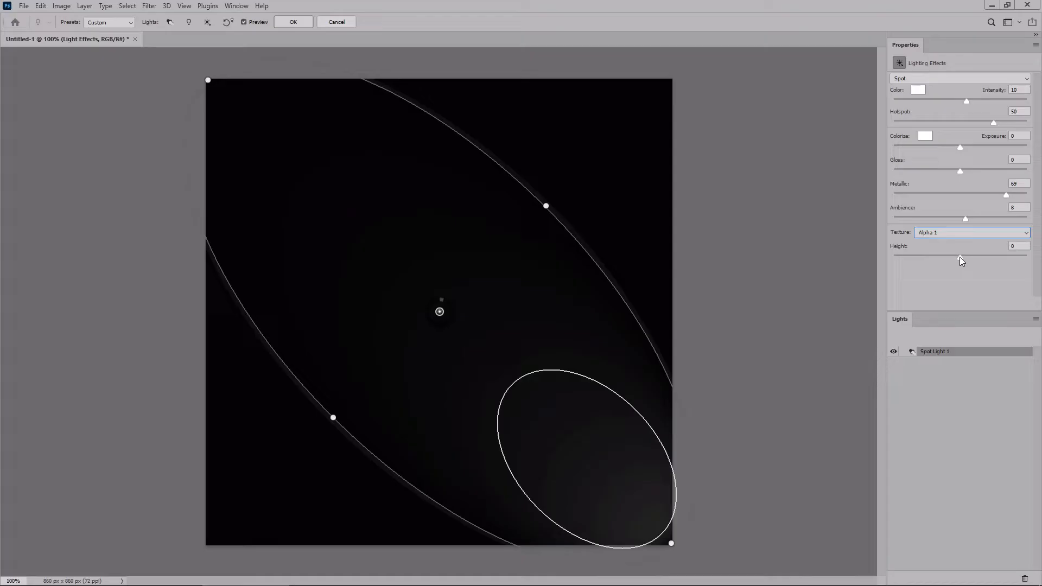
drag(959, 254, 977, 254)
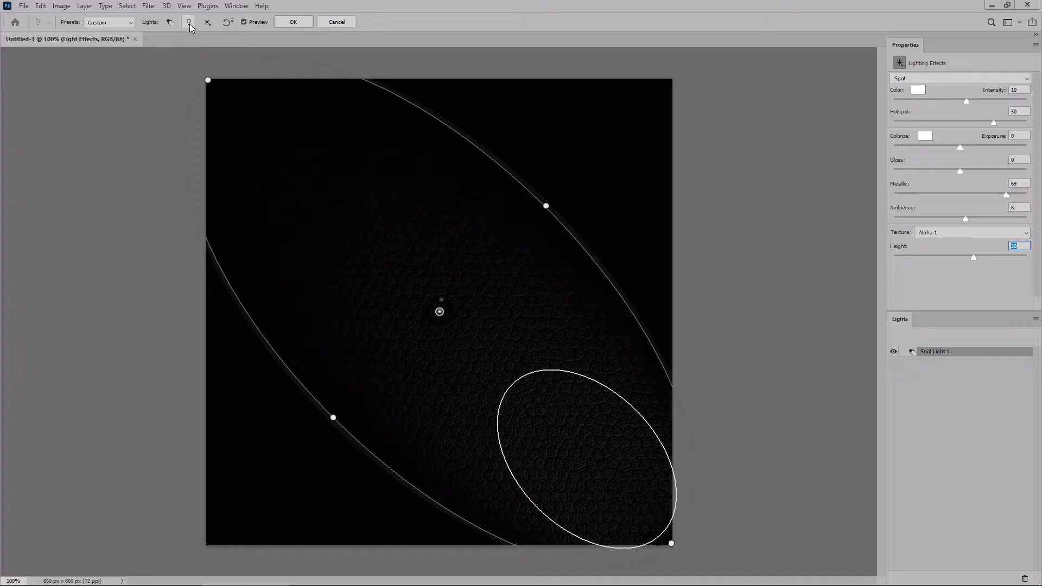
mouse_move(189, 22)
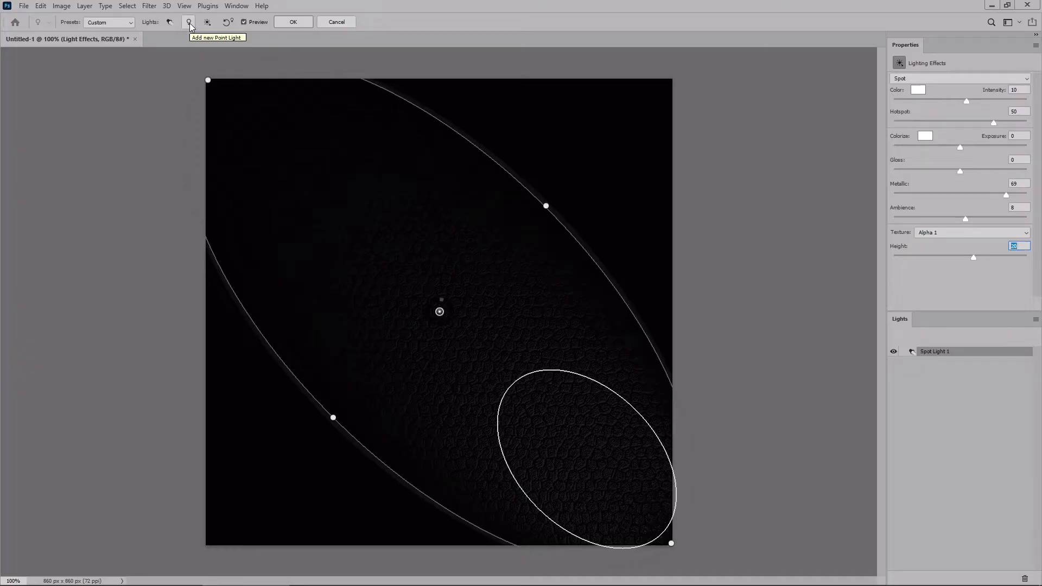
- Add a point light with lowered intensity and move it to the top-right corner
click(188, 22)
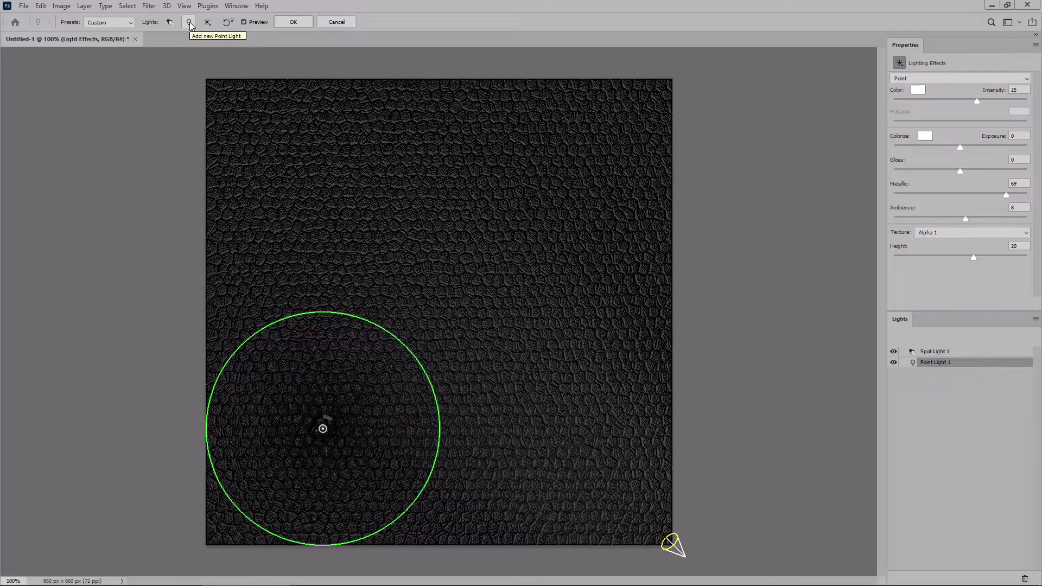
click(1016, 90)
text(10)
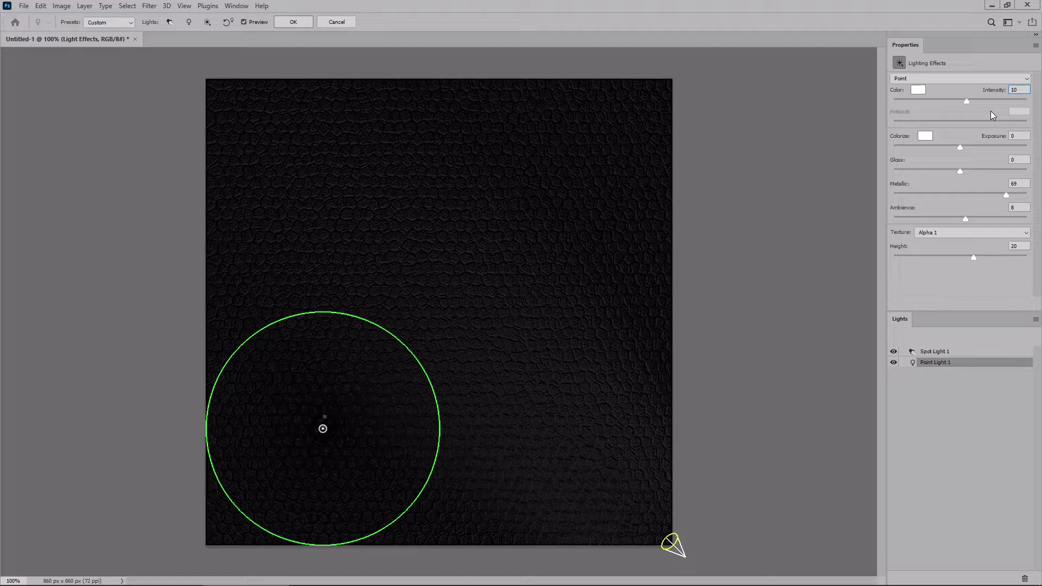
mouse_move(322, 431)
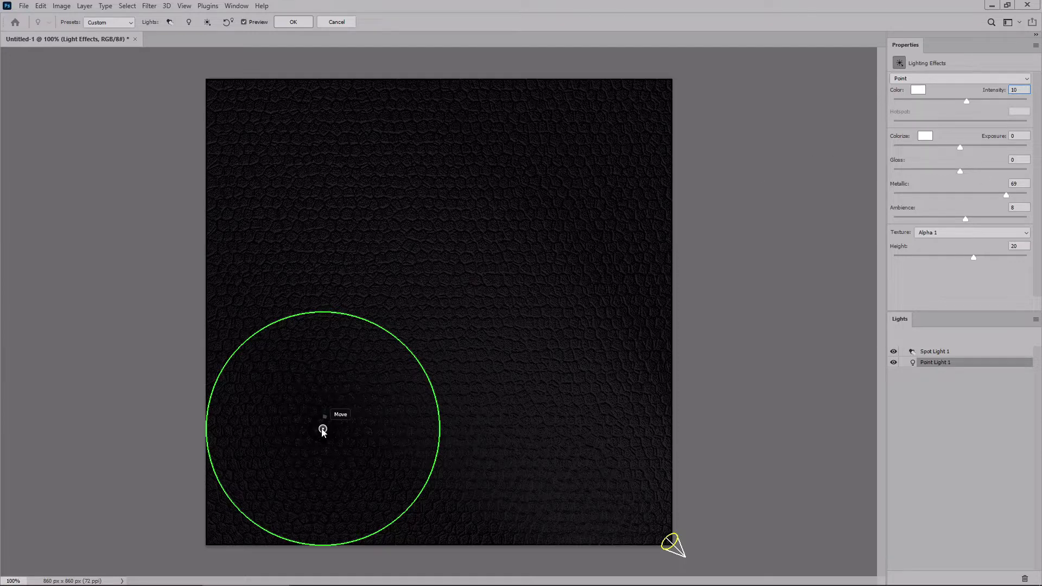
drag(323, 429, 550, 189)
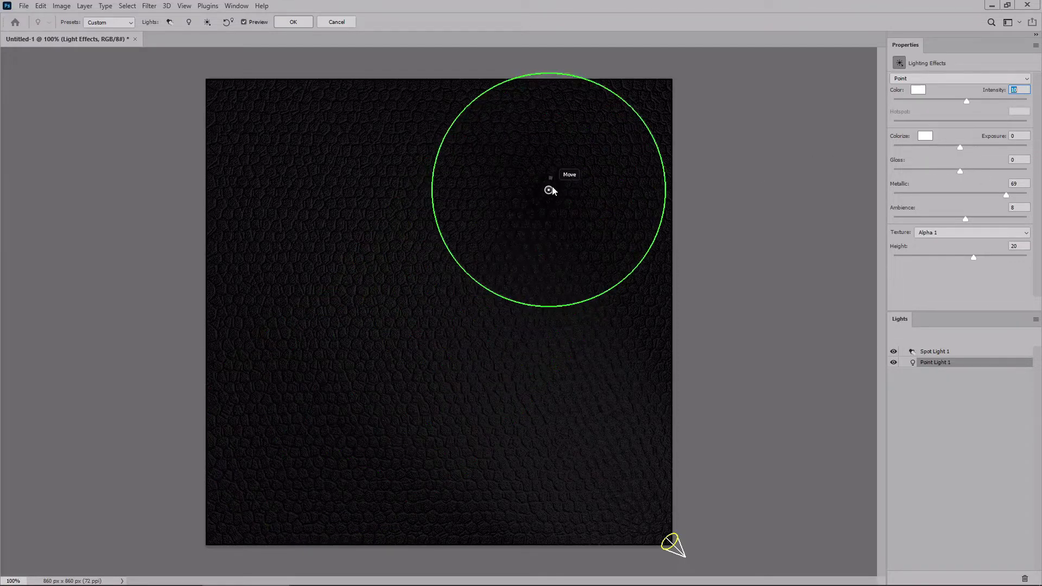
drag(549, 189, 587, 119)
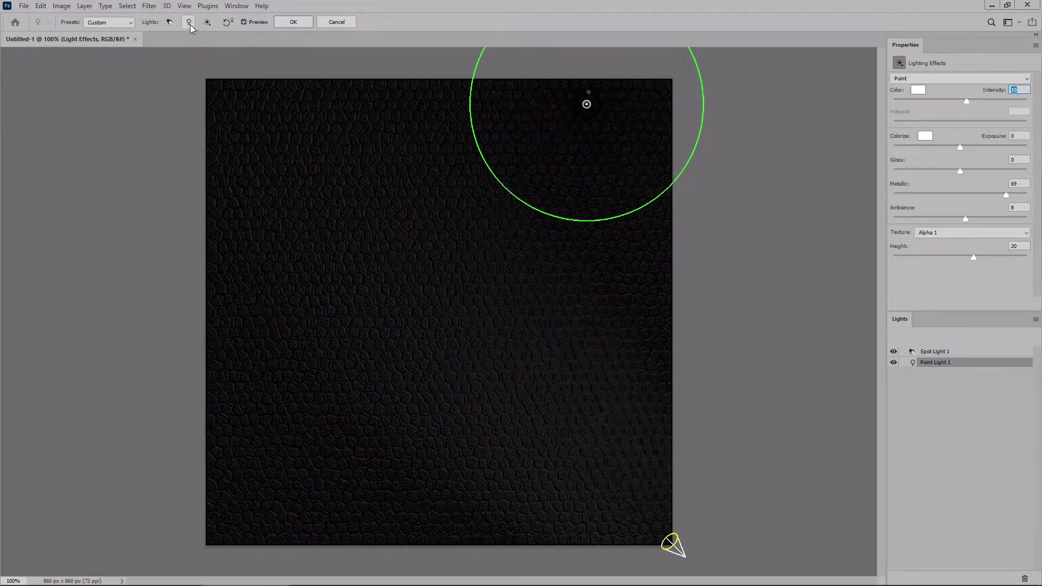
mouse_move(187, 22)
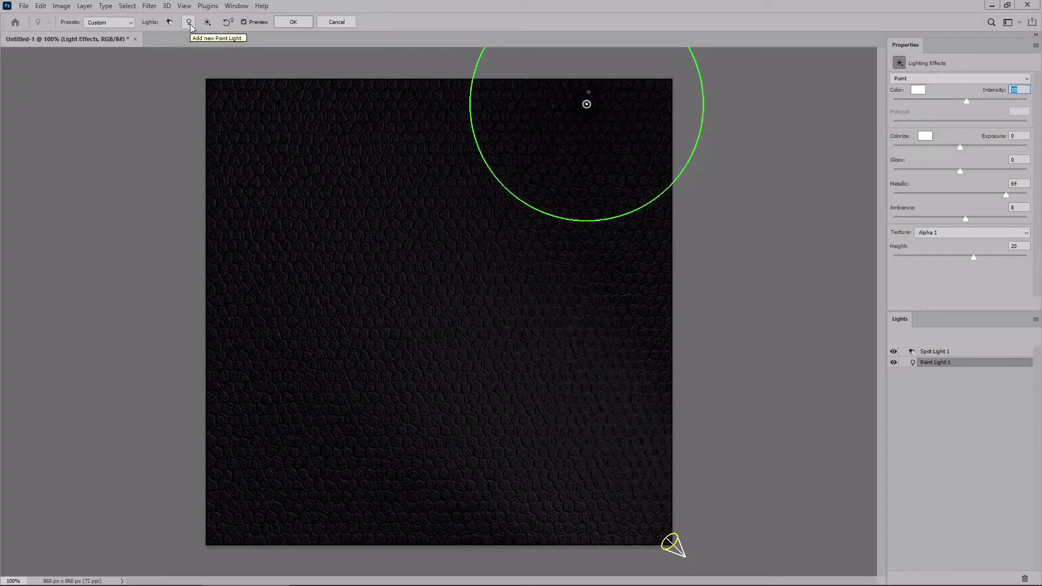
- Add two more point lights, one low on the texture and one widened across the centre, then apply
click(188, 22)
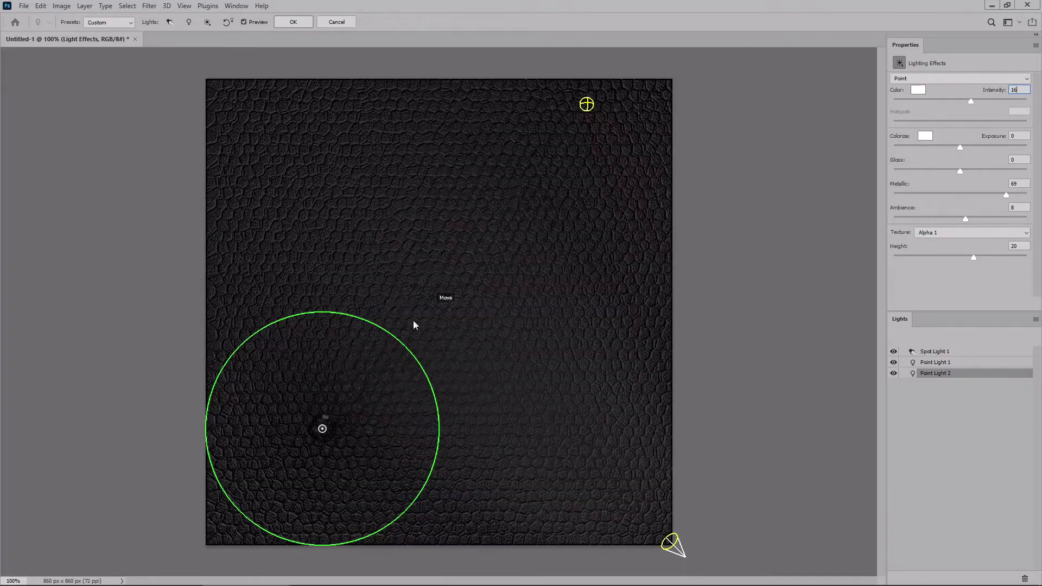
drag(323, 429, 296, 519)
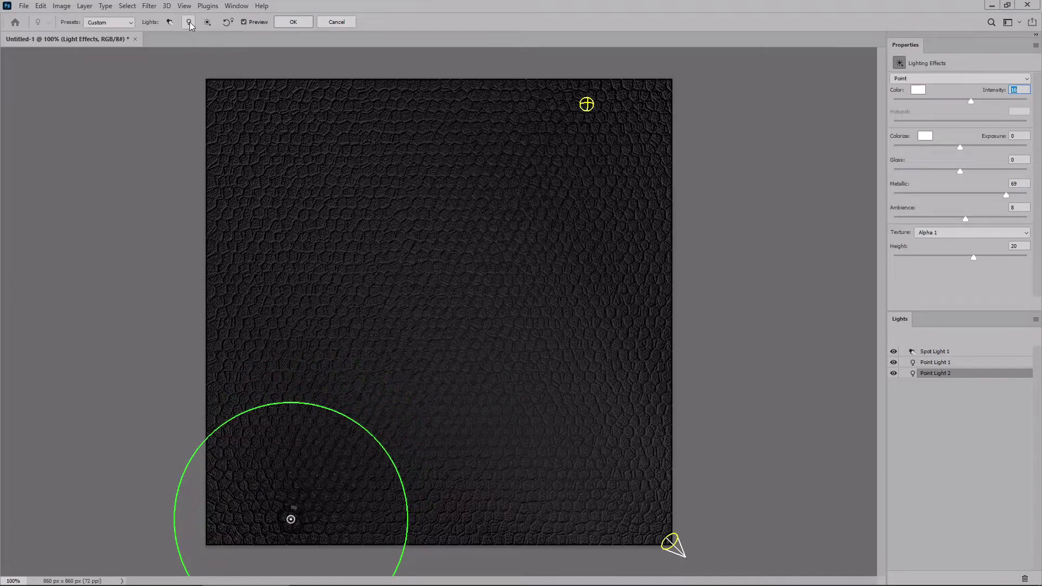
click(187, 22)
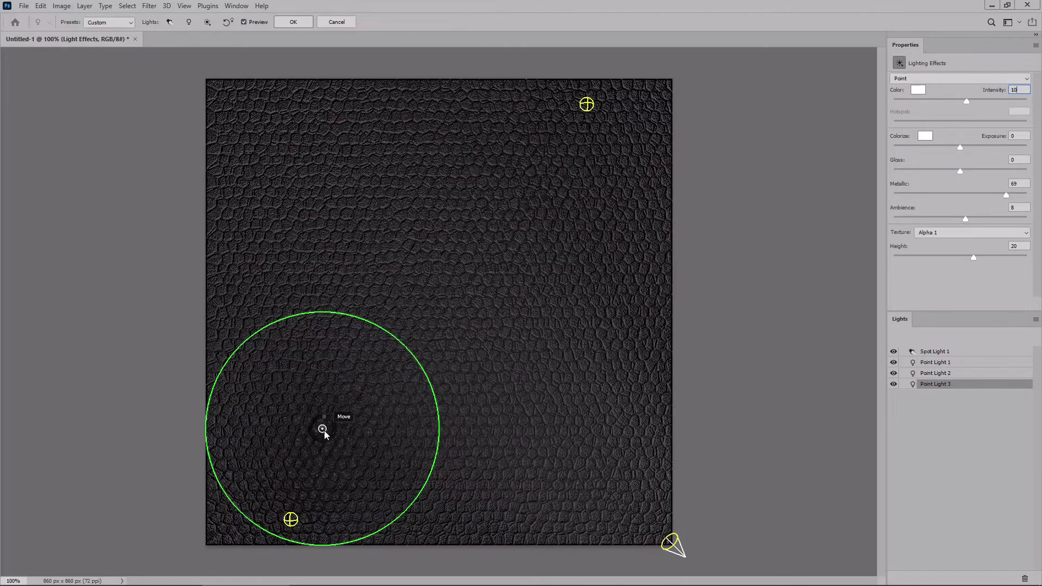
drag(323, 428, 405, 269)
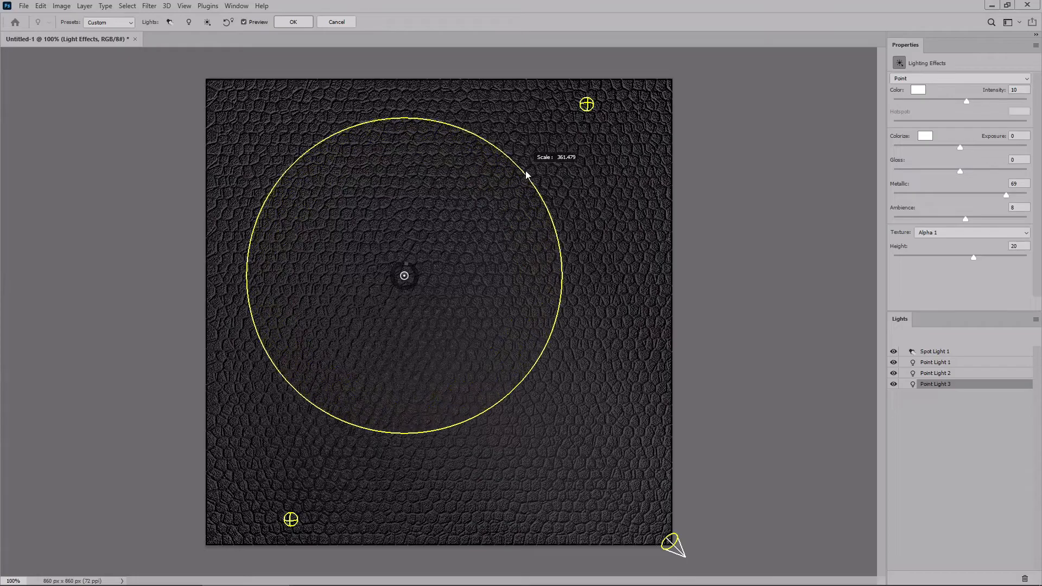
drag(527, 175, 556, 154)
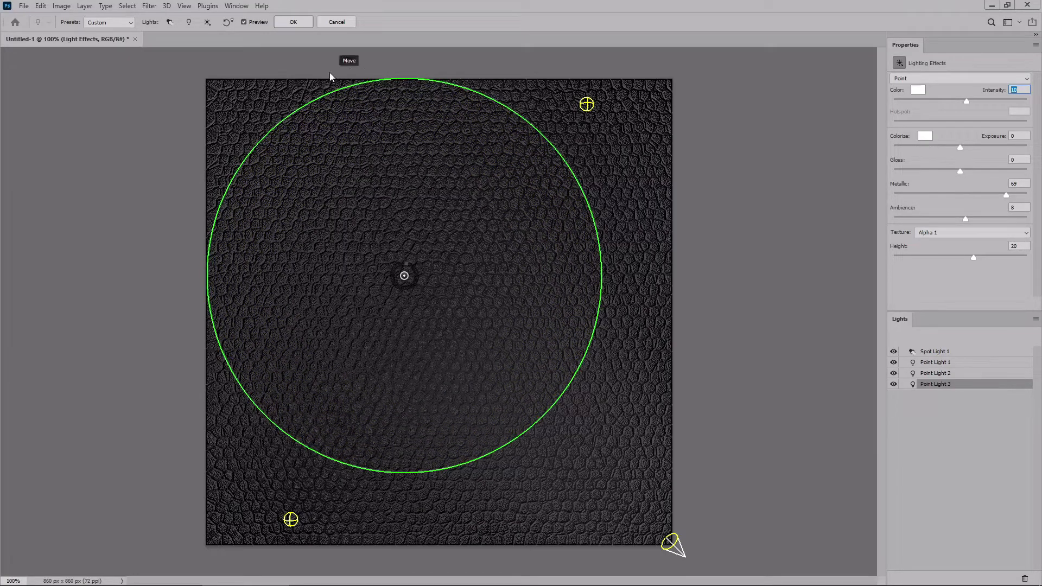
click(293, 22)
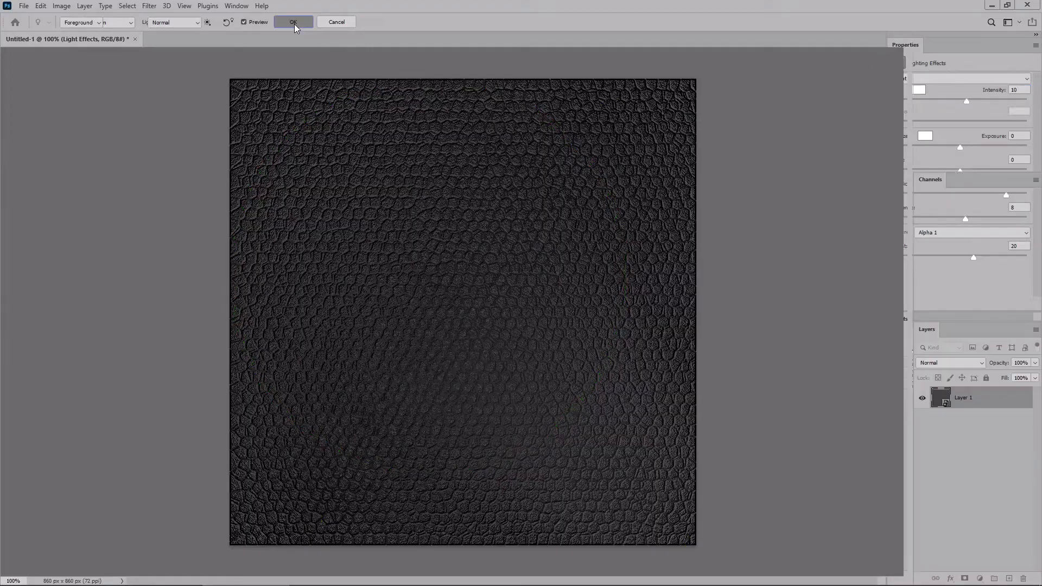
- Add a new empty layer and select the white-to-transparent gradient preset
click(292, 21)
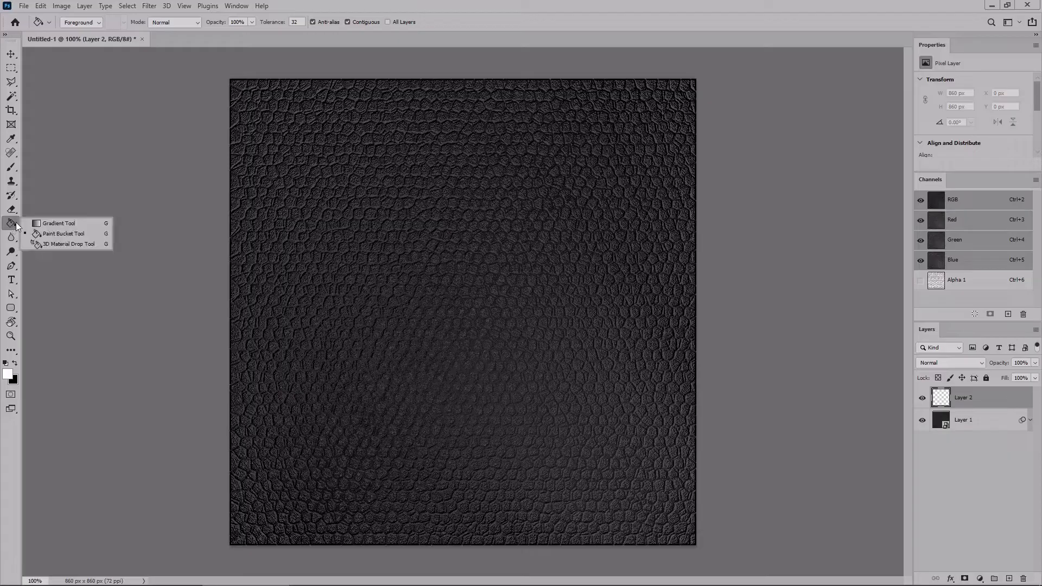
click(58, 223)
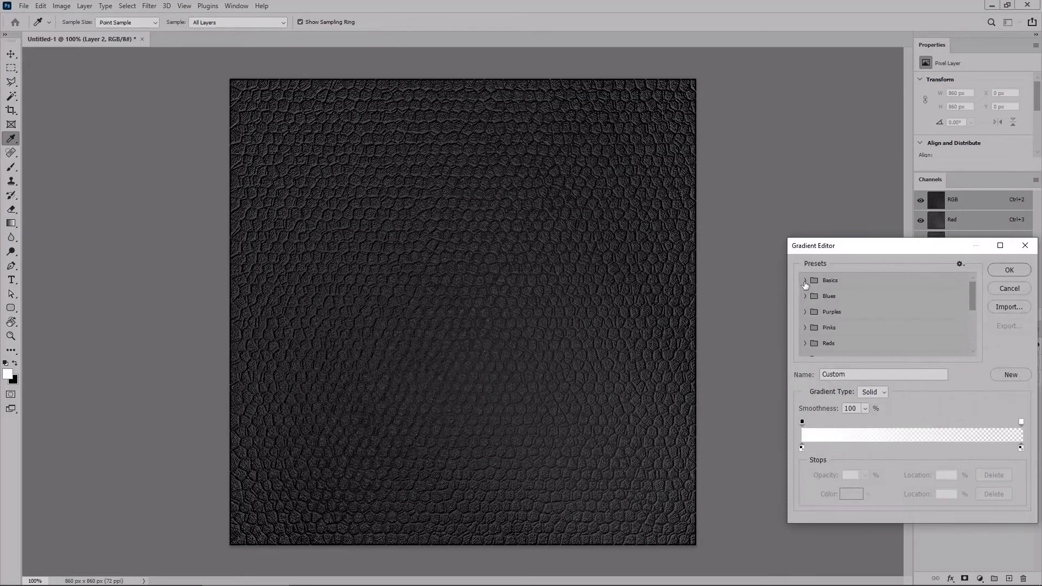
click(806, 281)
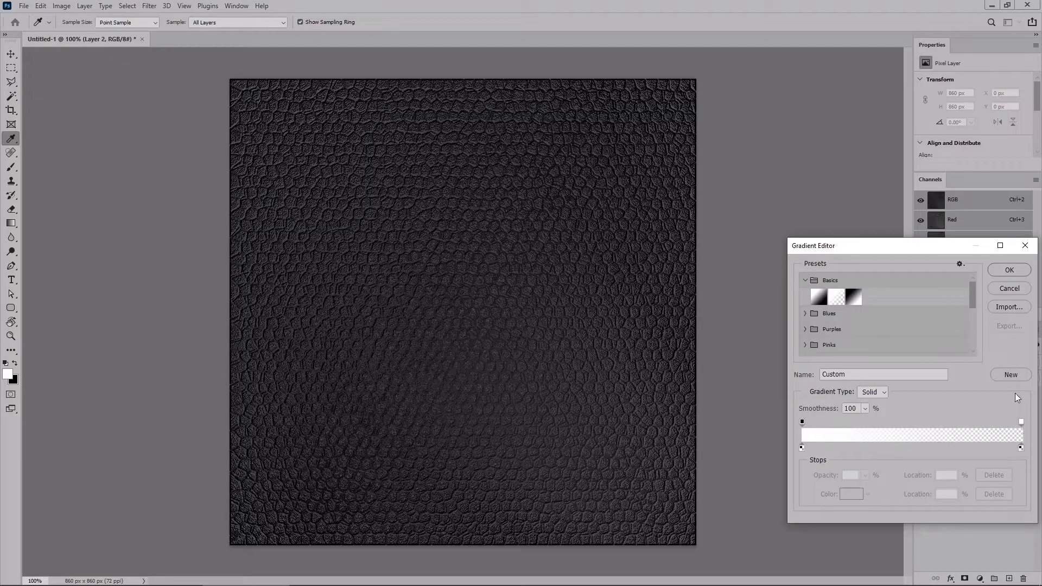
click(1009, 270)
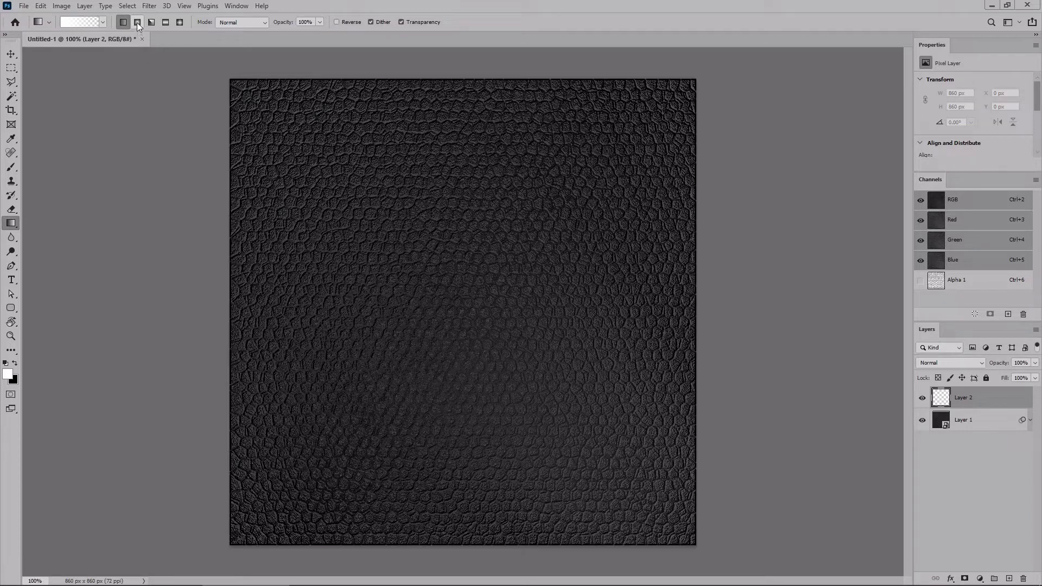
- Drag soft white radial glows onto the texture and adjust the glow layer's opacity
click(127, 23)
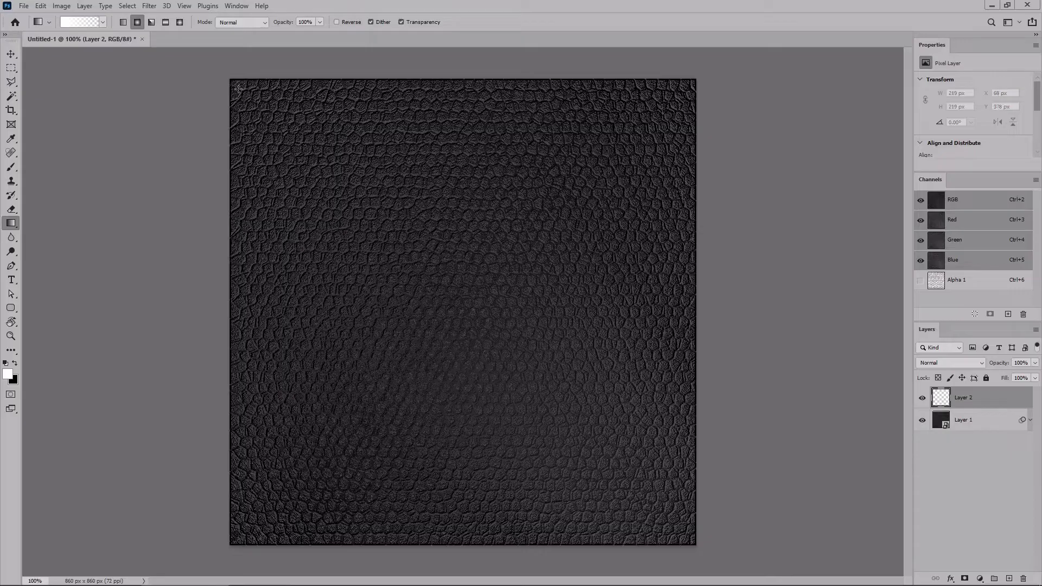
drag(311, 407, 379, 410)
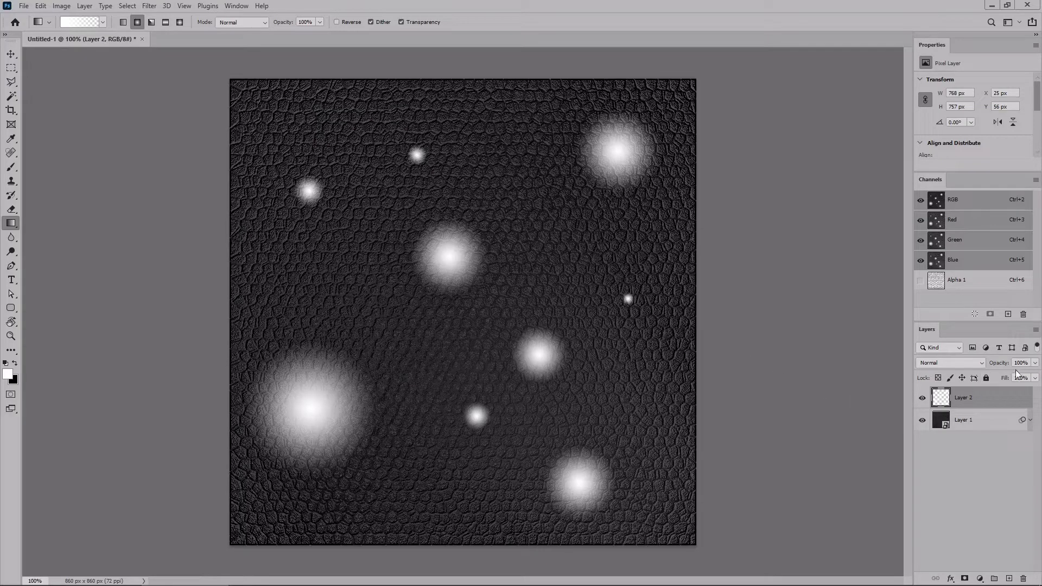
click(1021, 363)
text(3)
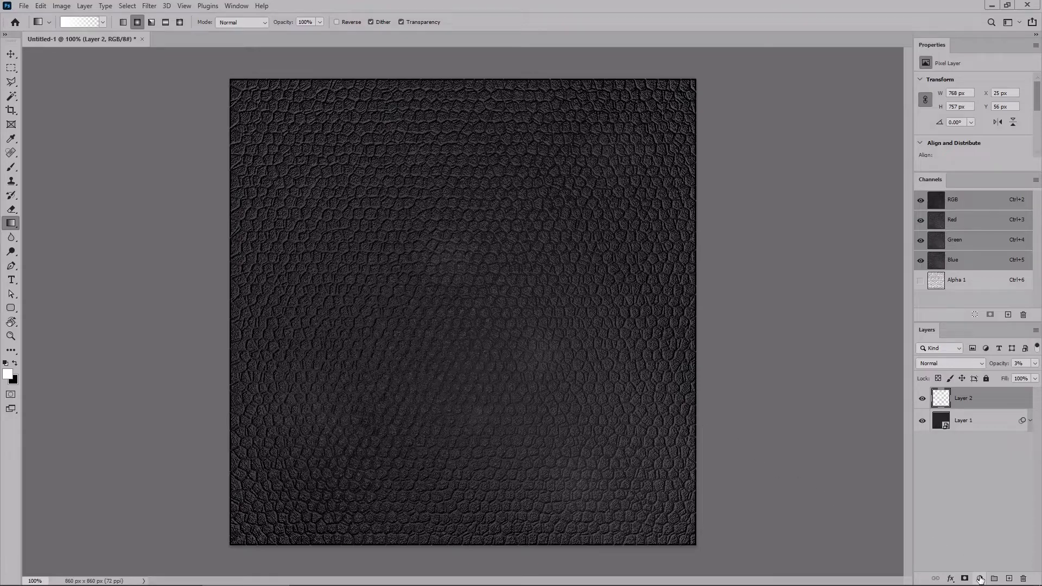
- Add a Hue/Saturation adjustment layer with Colorize on, Hue 21 and Saturation 25
click(978, 578)
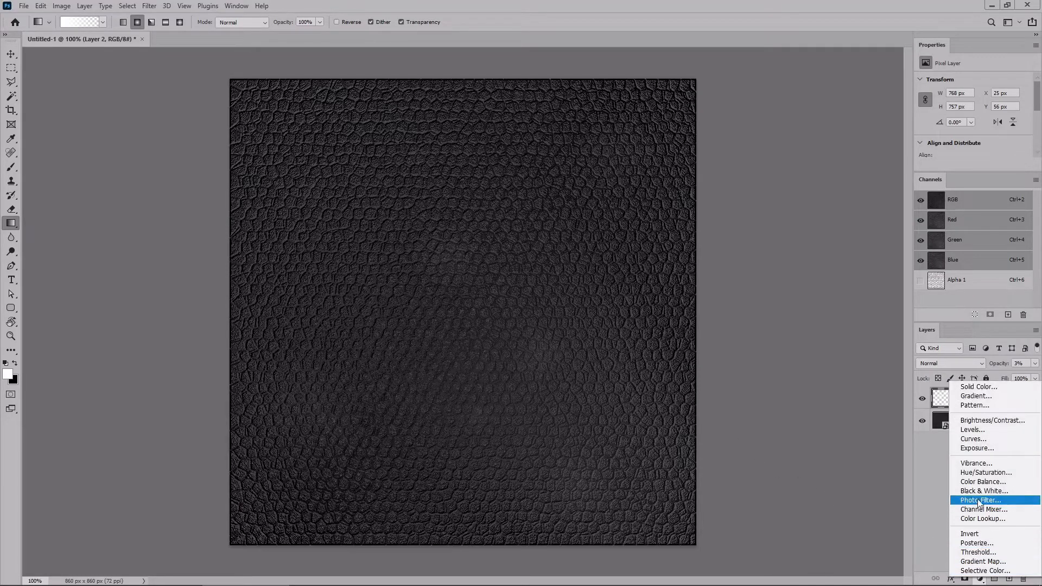
click(986, 472)
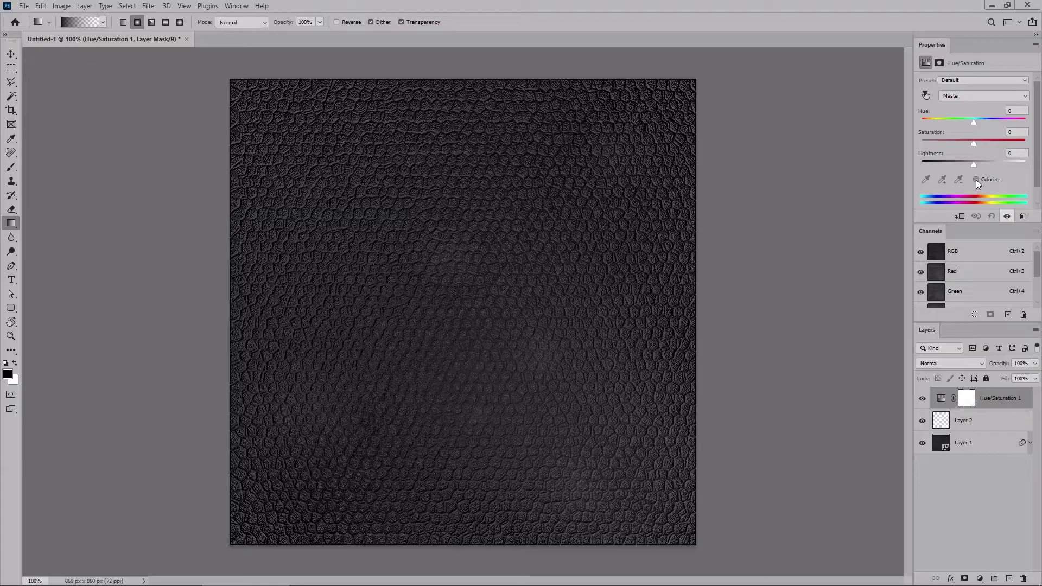
click(976, 179)
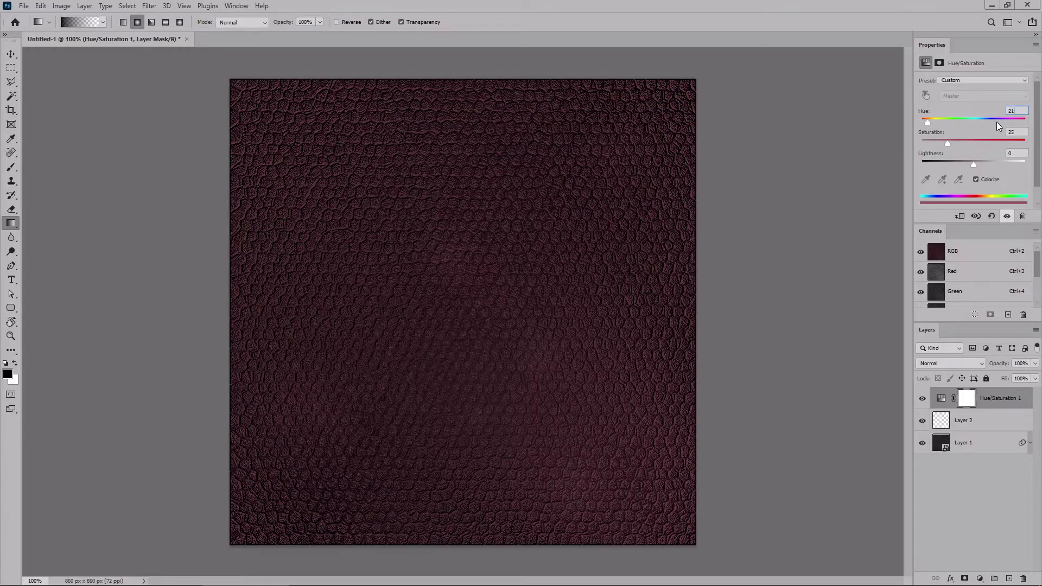
text(2)
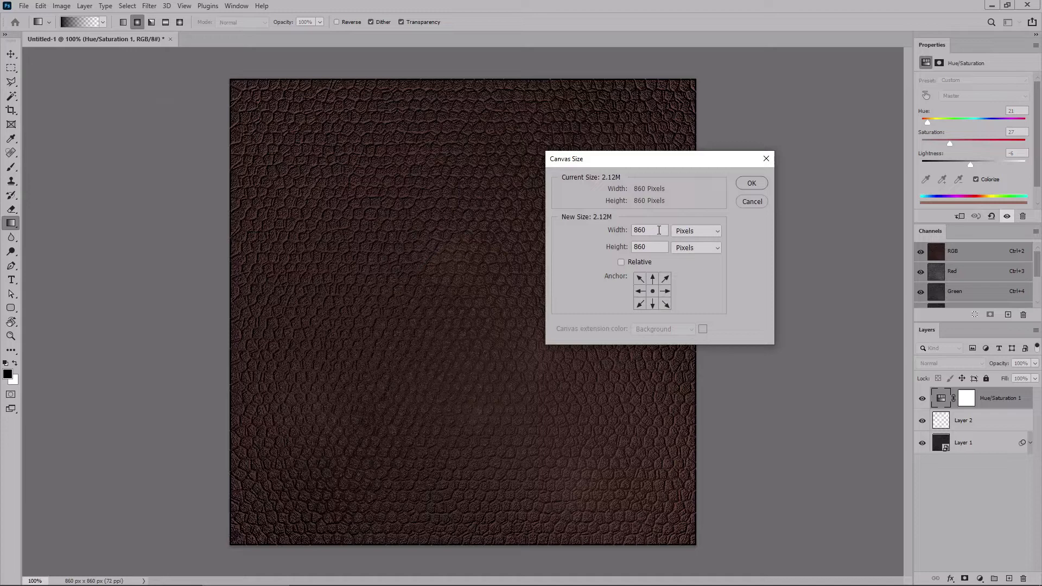
mouse_move(659, 230)
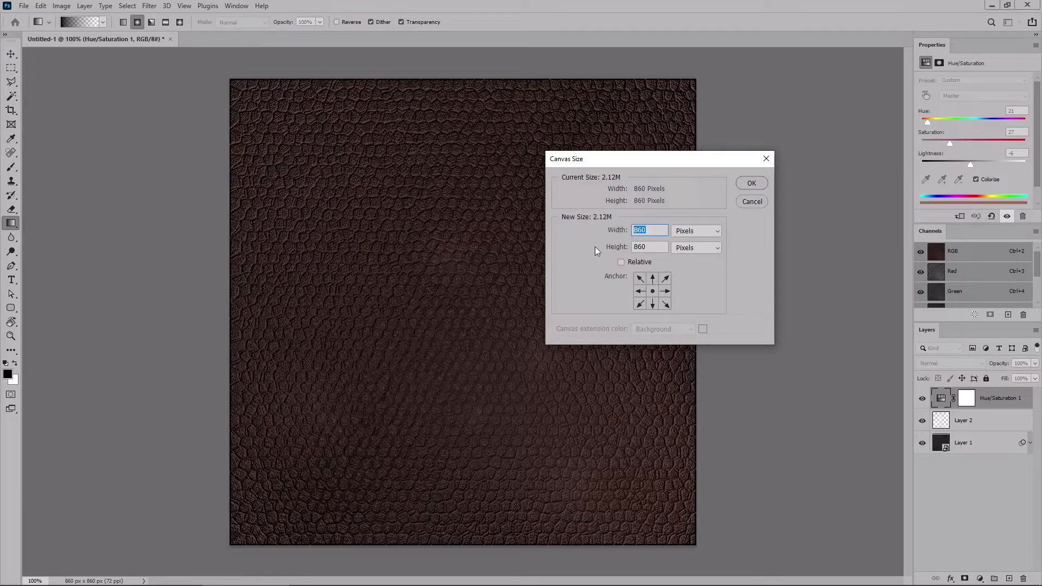
- Set the canvas width and height to 850 px
text(850)
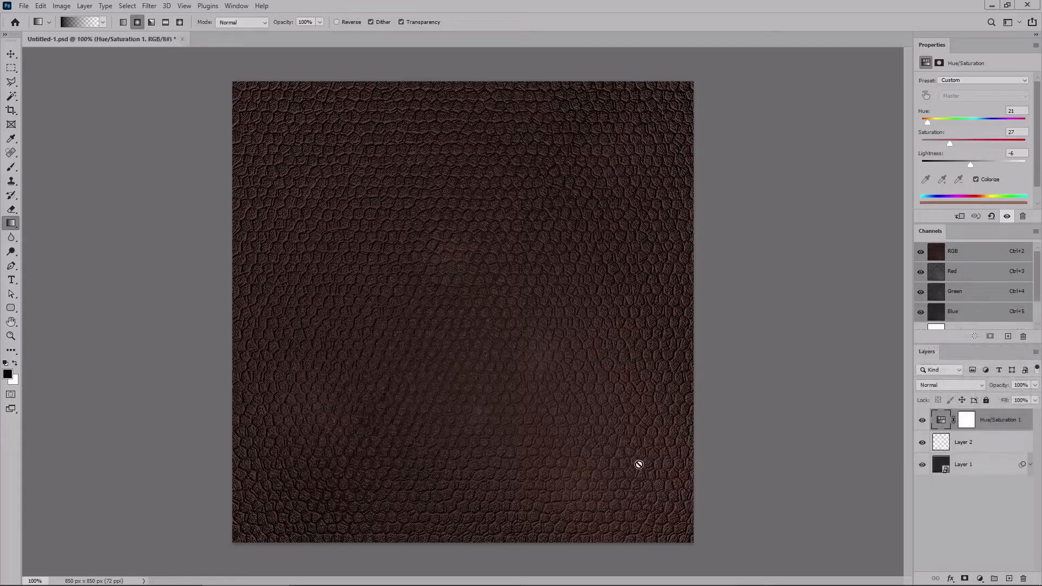
mouse_move(731, 407)
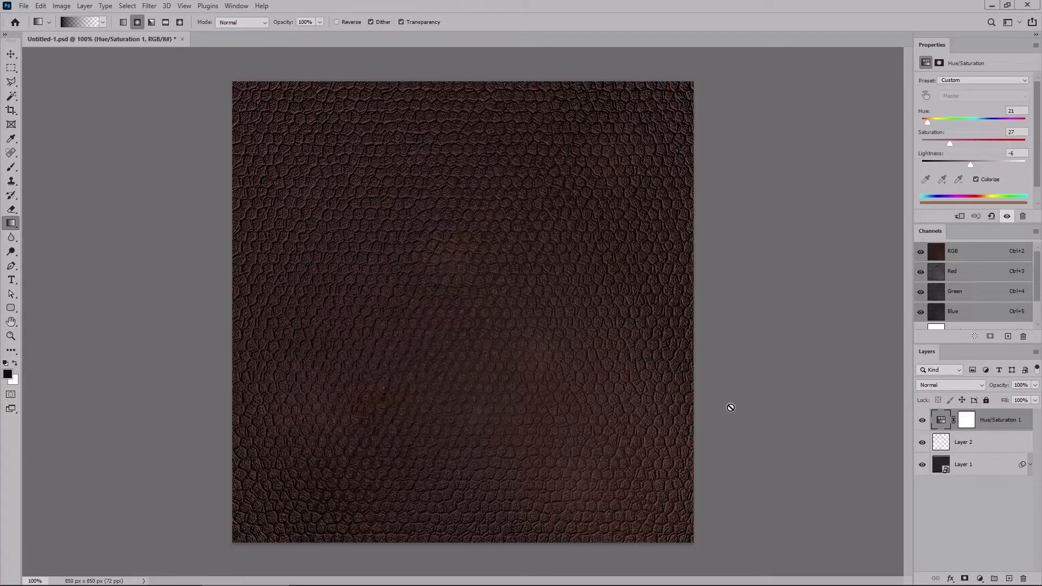
mouse_move(614, 435)
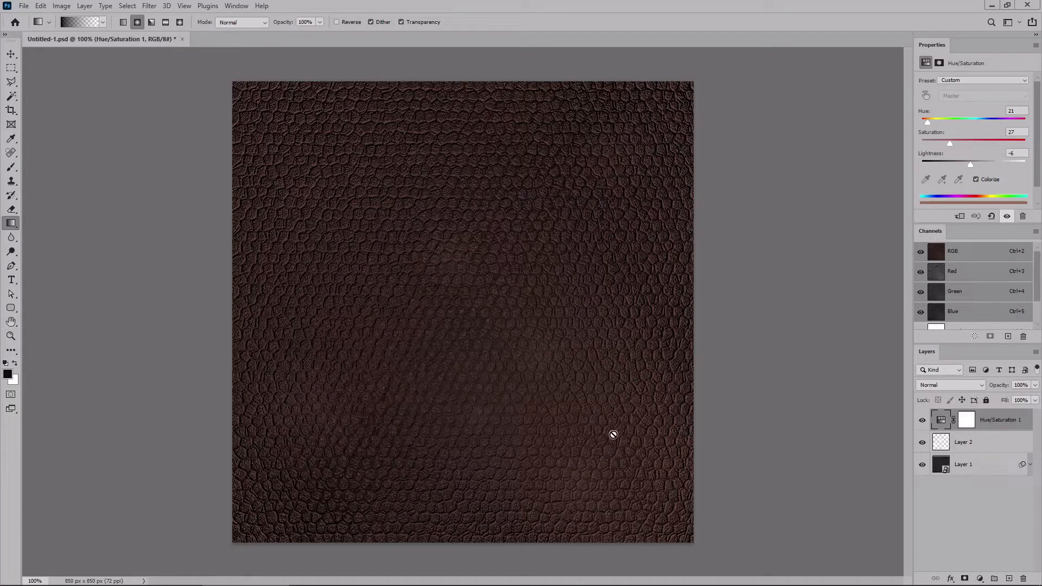
mouse_move(981, 465)
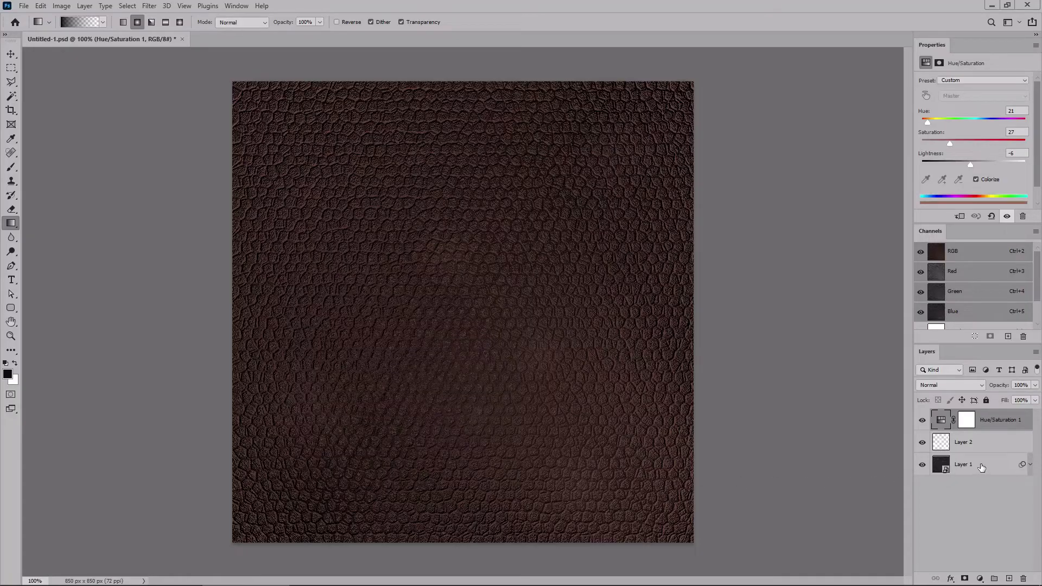
- Merge the visible layers and define the result as a pattern named 'Leather Pattern'
right_click(981, 465)
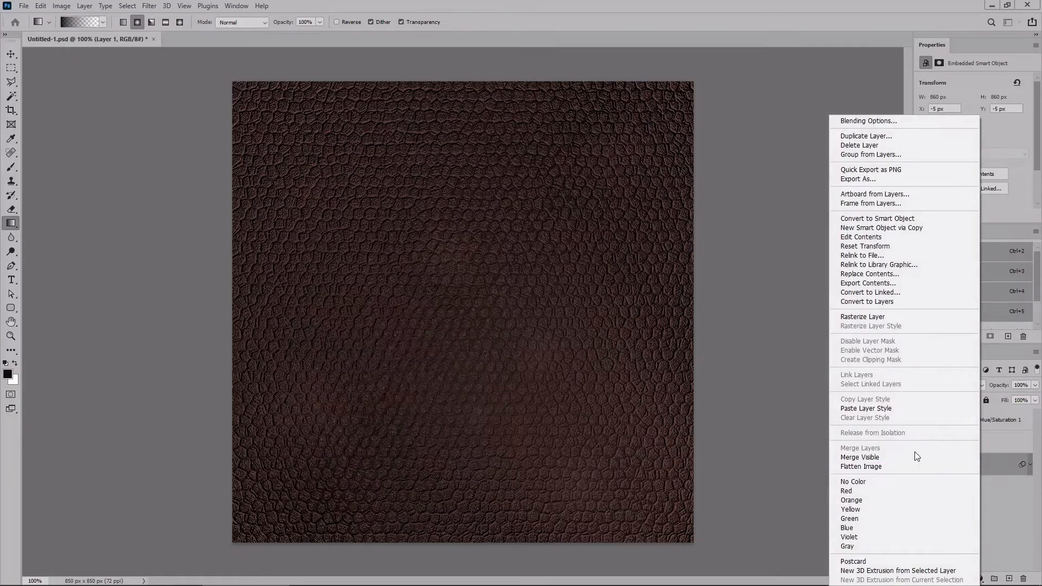
mouse_move(889, 457)
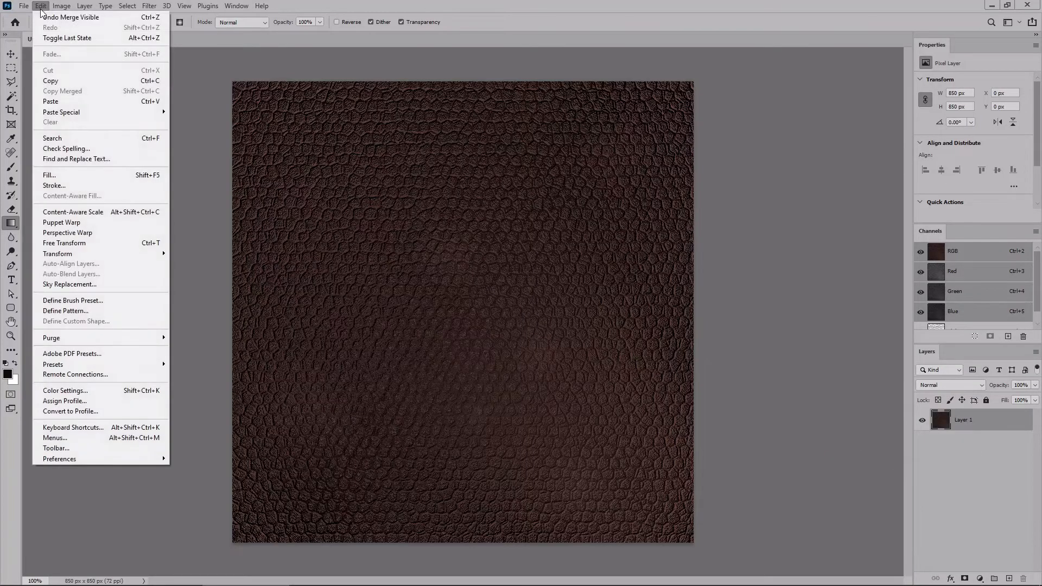
mouse_move(65, 310)
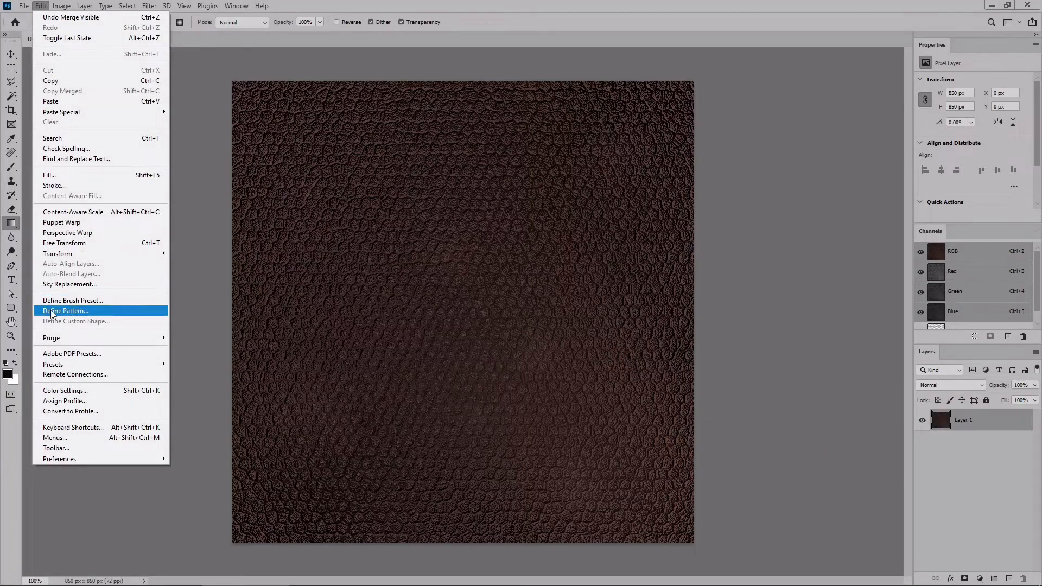
click(64, 310)
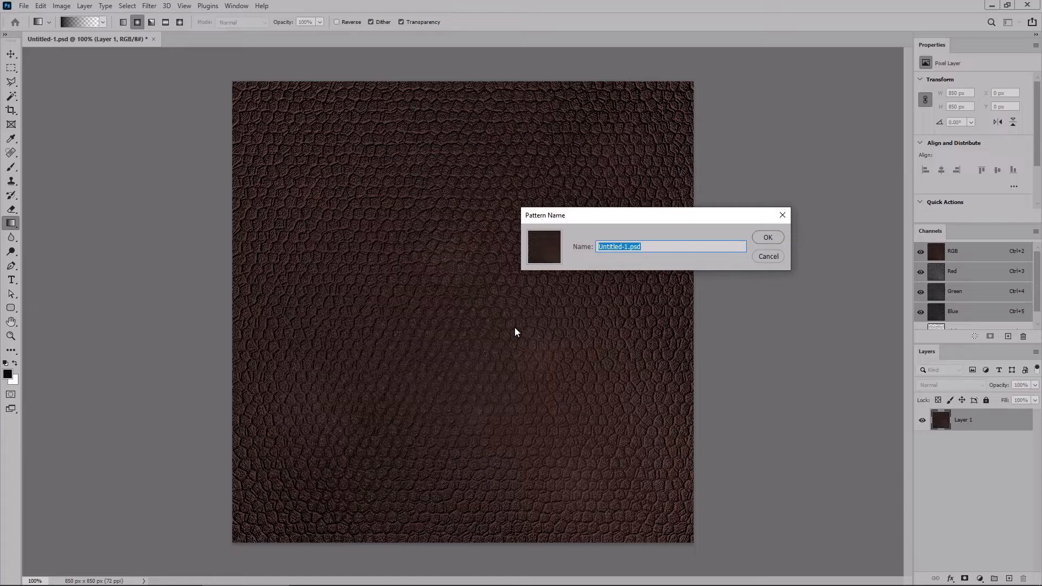
text(Leather Patt)
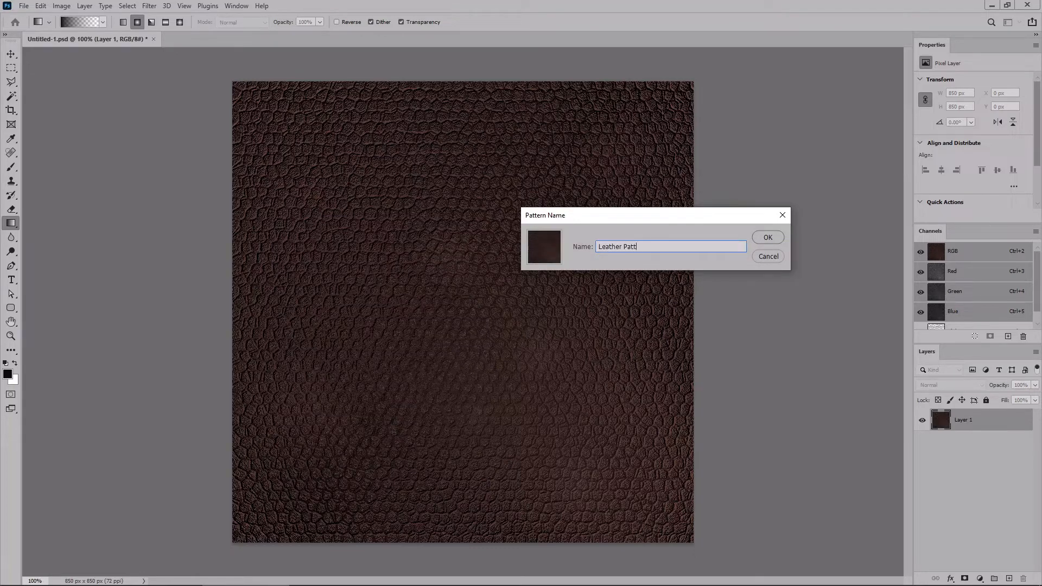
text(ern)
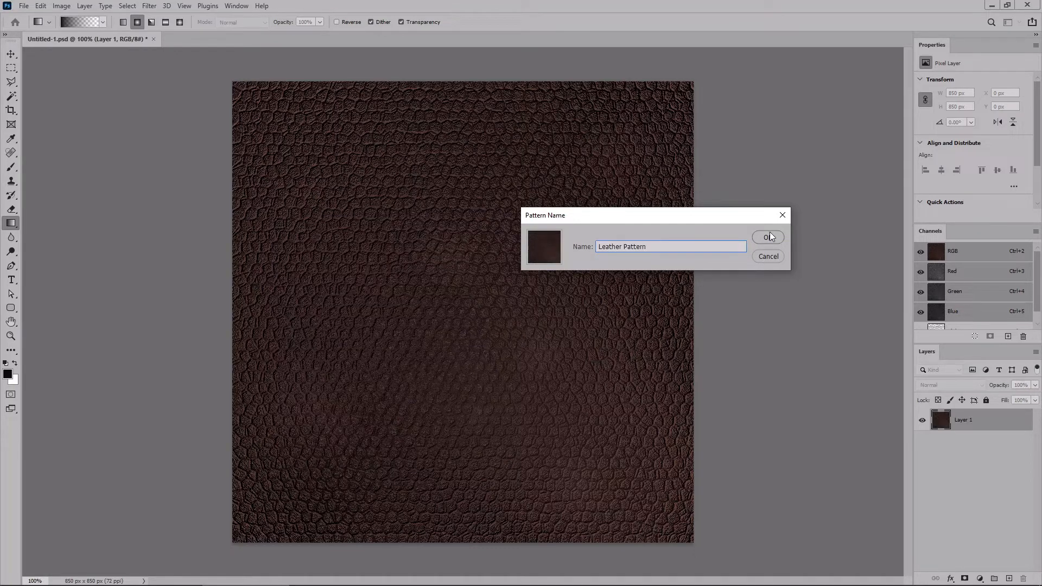
click(769, 237)
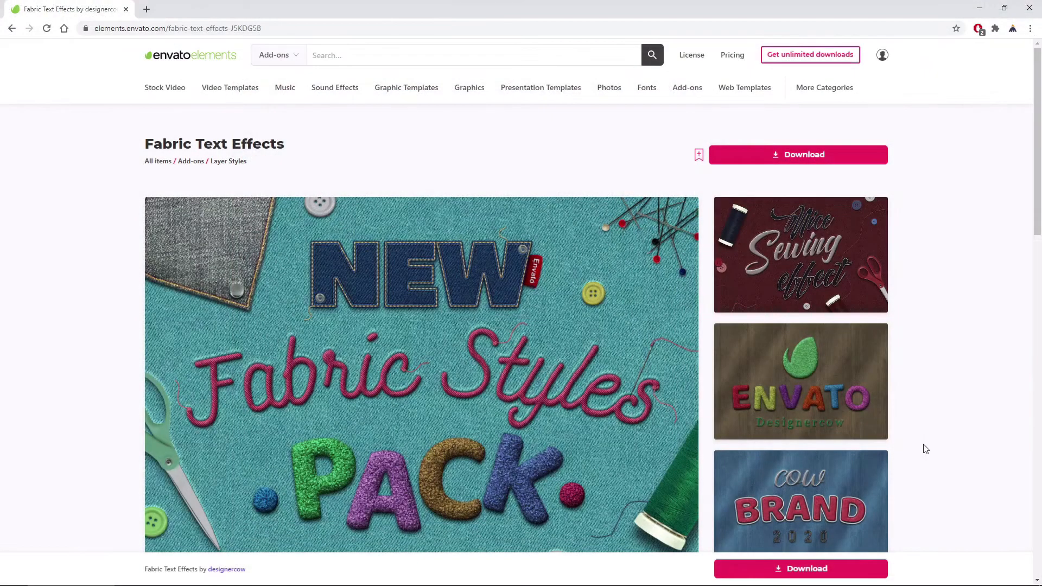
mouse_move(315, 274)
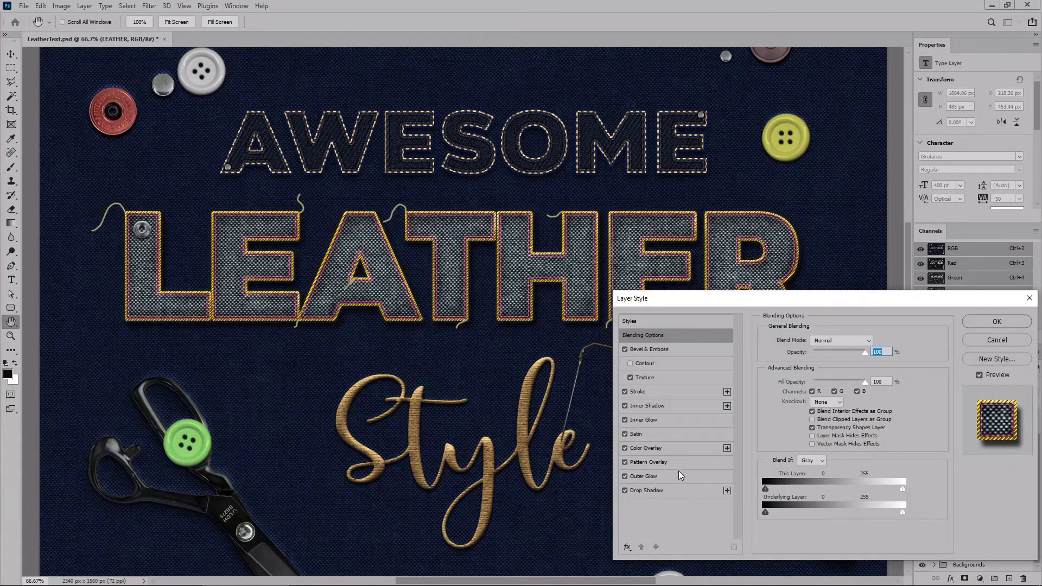
- Select Leather Pattern in the LEATHER layer's Pattern Overlay and confirm
click(651, 462)
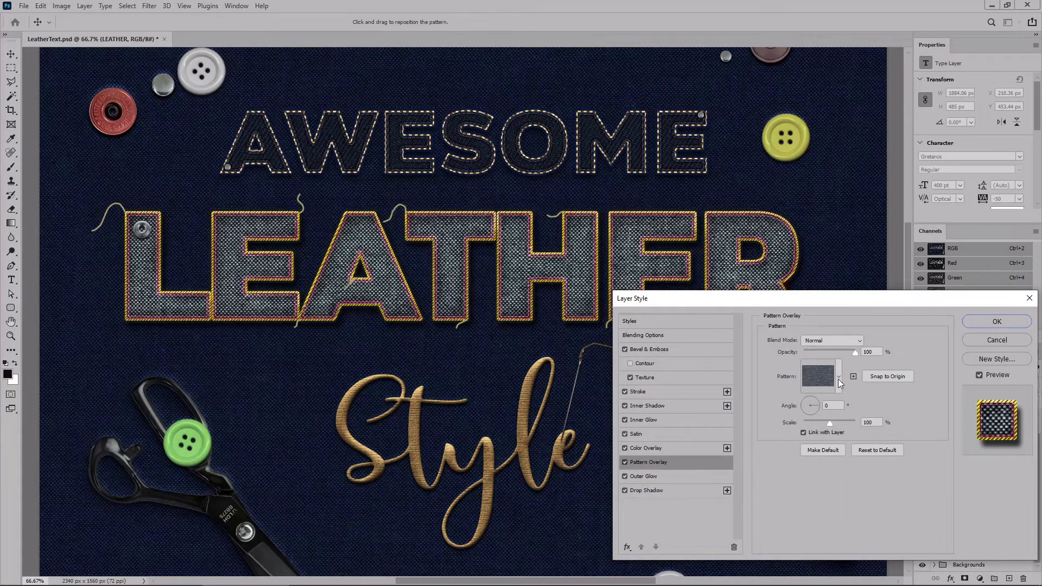
click(838, 376)
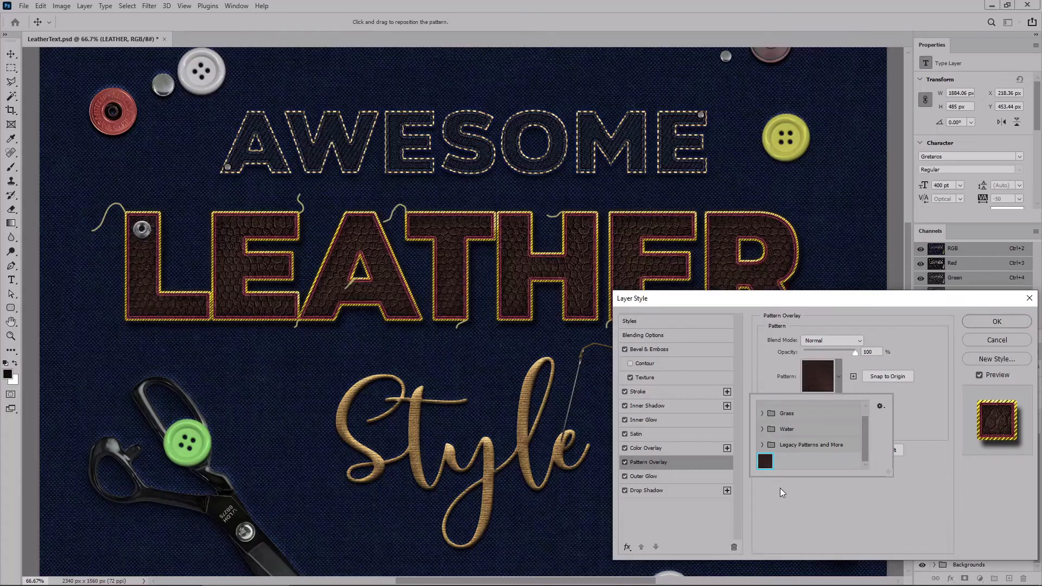
click(996, 322)
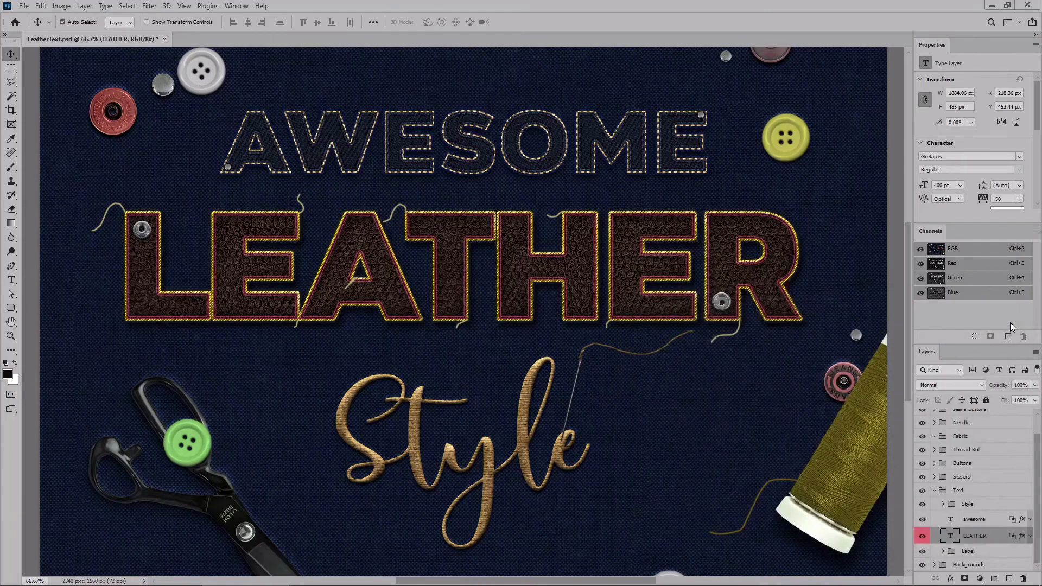